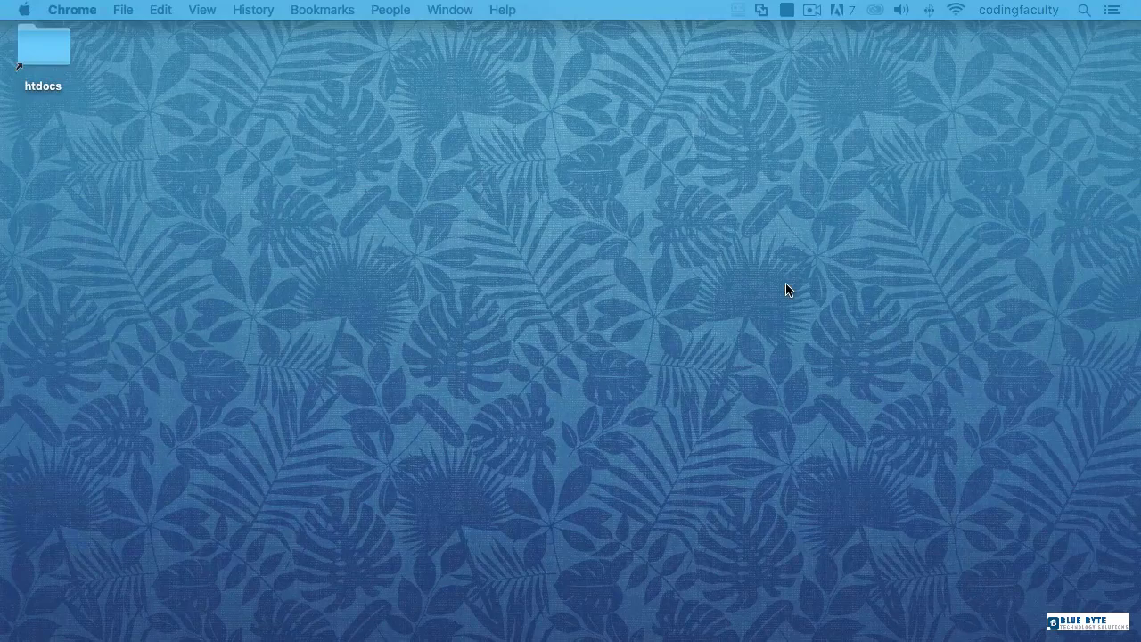
{"action": "mouse_move", "coordinate": [673, 285]}
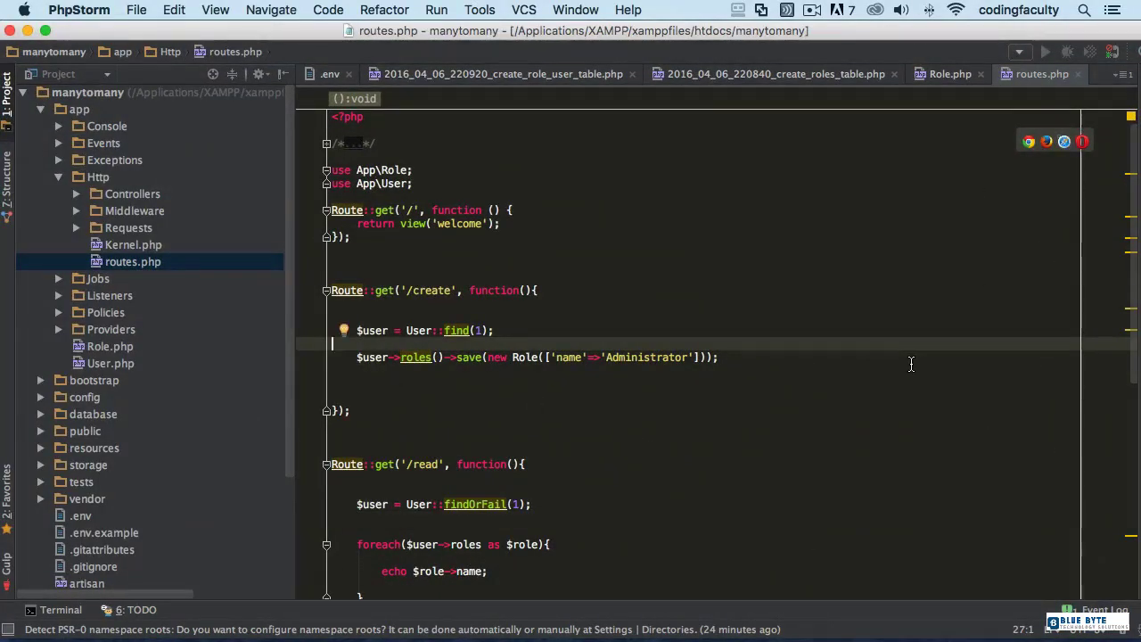
{"action": "mouse_move", "coordinate": [847, 263]}
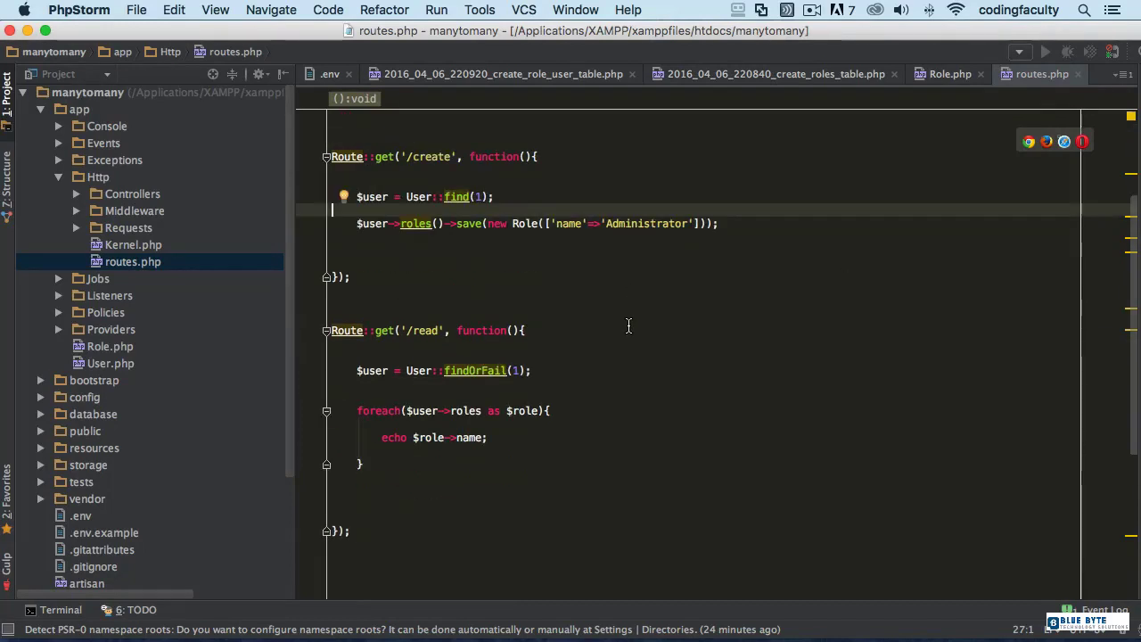
Step: Below the /read route in routes.php, begin a new Route::get statement
{"action": "scroll", "scroll_direction": "down", "scroll_amount": 3}
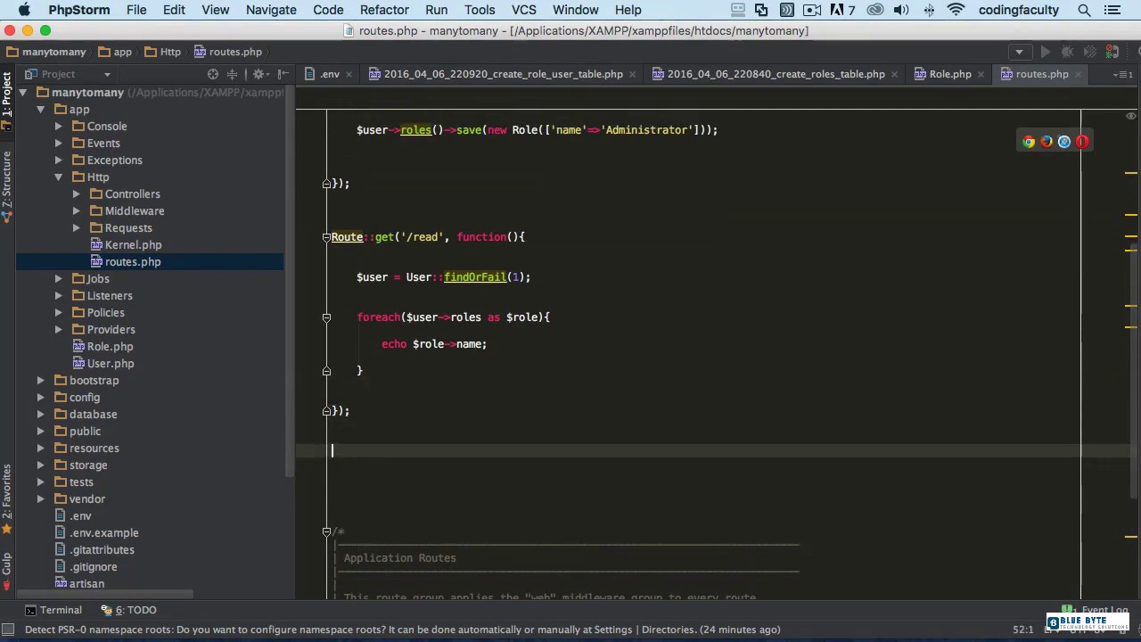
{"action": "type", "text": "Route::get('');"}
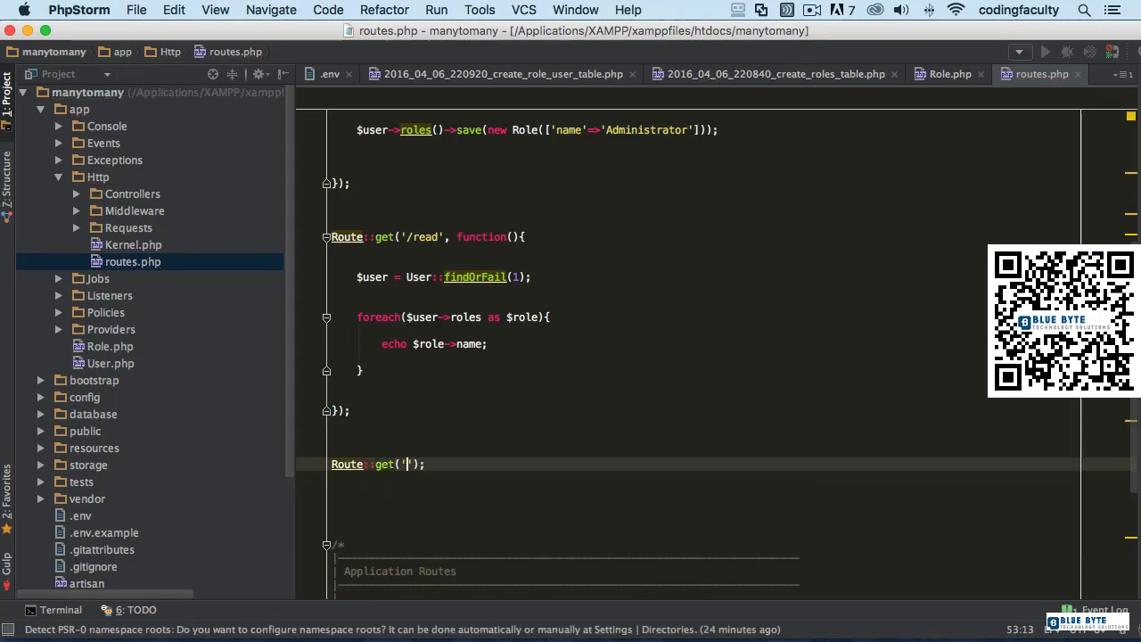
Step: Define the '/update' GET route with a closure assigning $user = User::findOrFail(1)
{"action": "type", "text": "/update"}
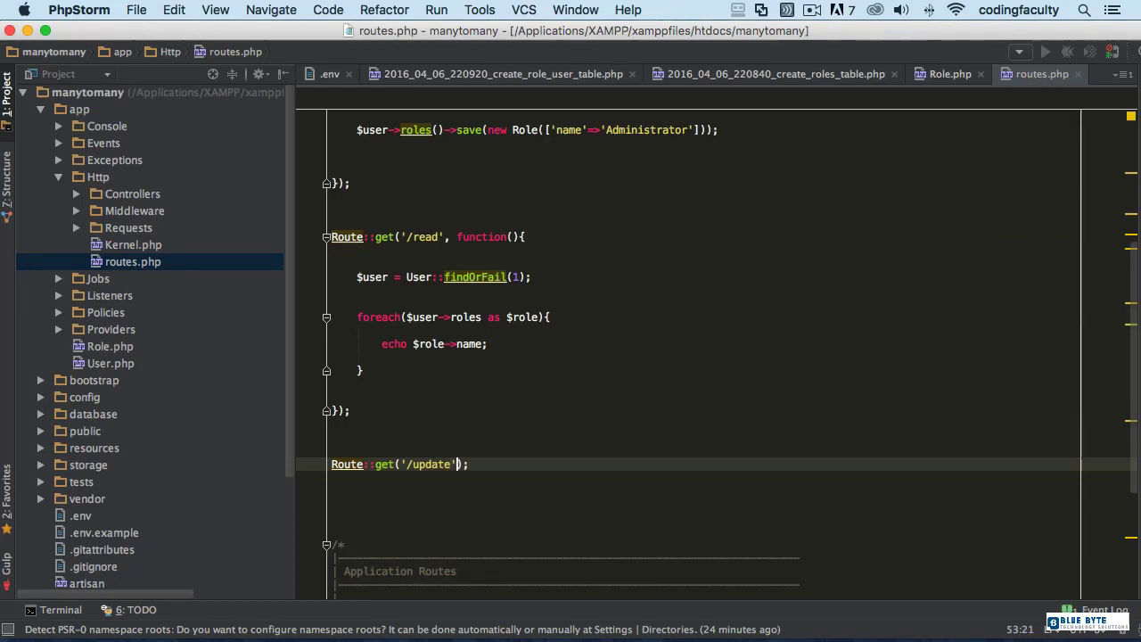
{"action": "type", "text": ", function("}
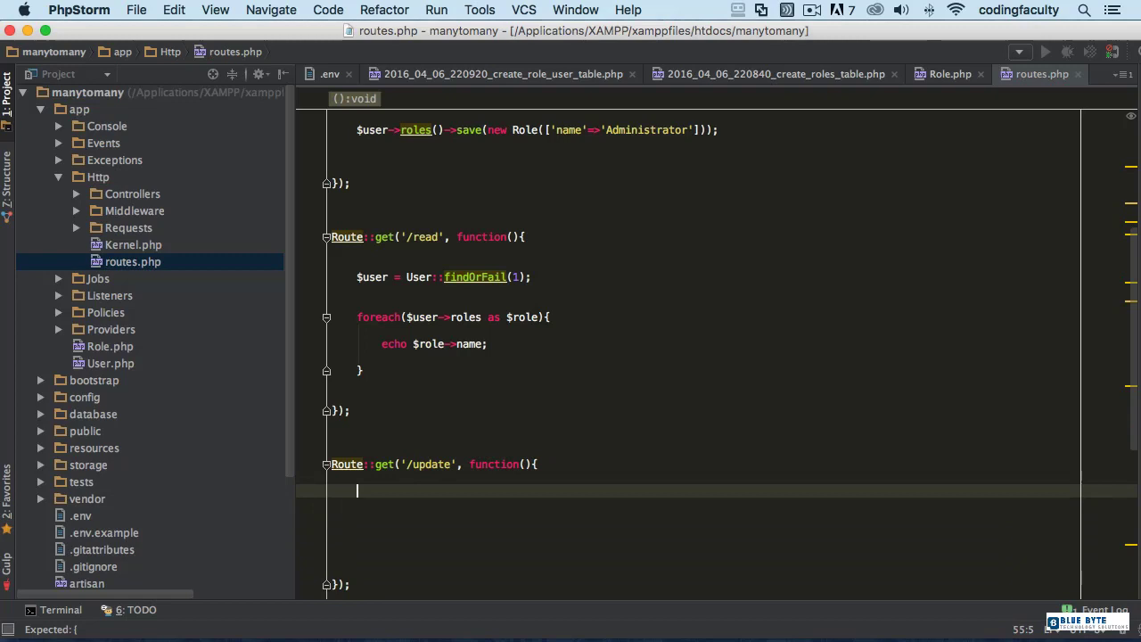
{"action": "type", "text": "$user ="}
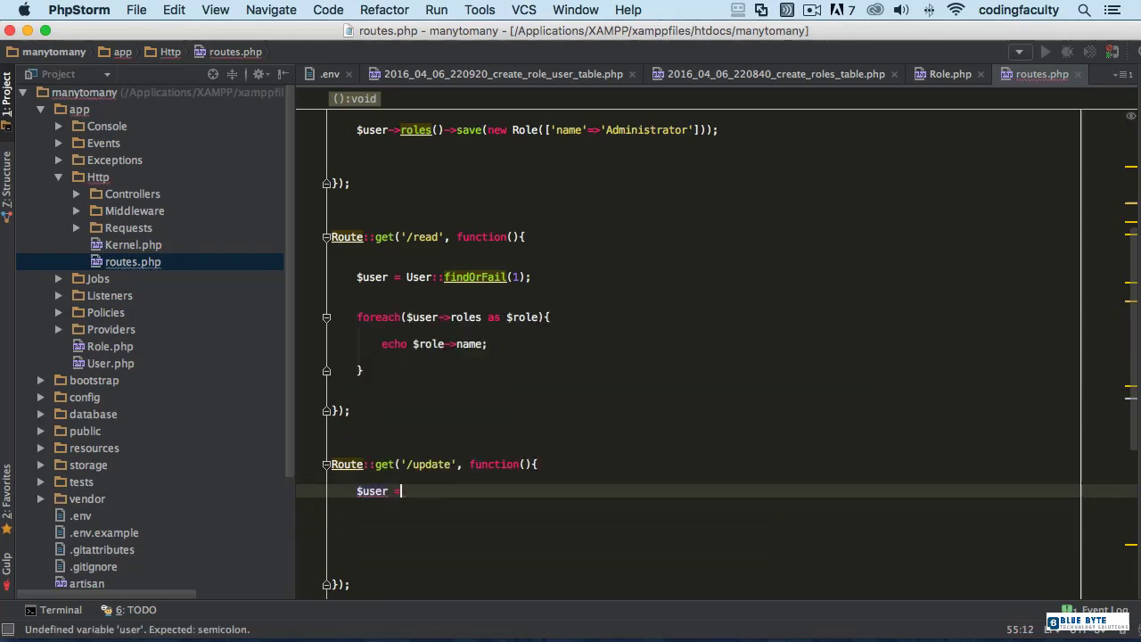
{"action": "type", "text": "User::find"}
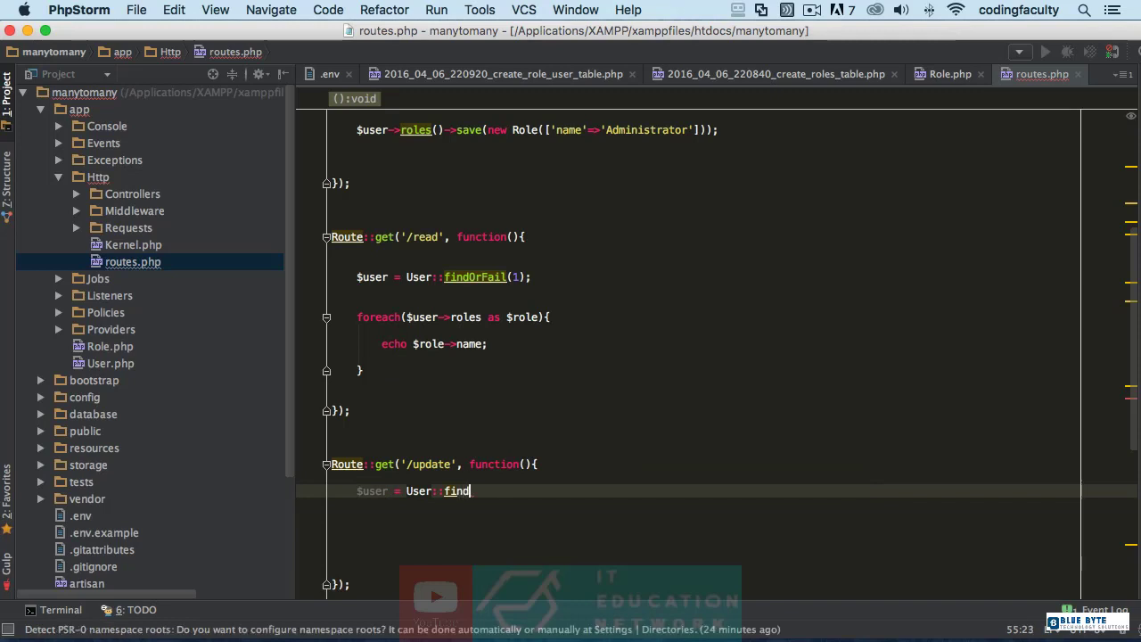
{"action": "type", "text": "OrFail"}
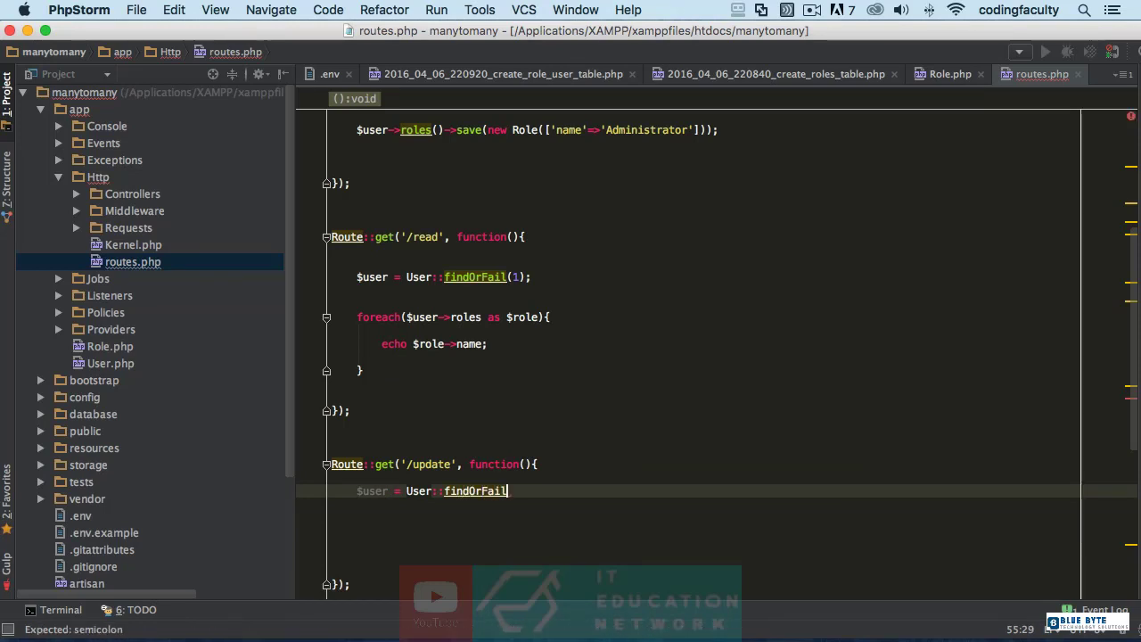
{"action": "type", "text": "(1);"}
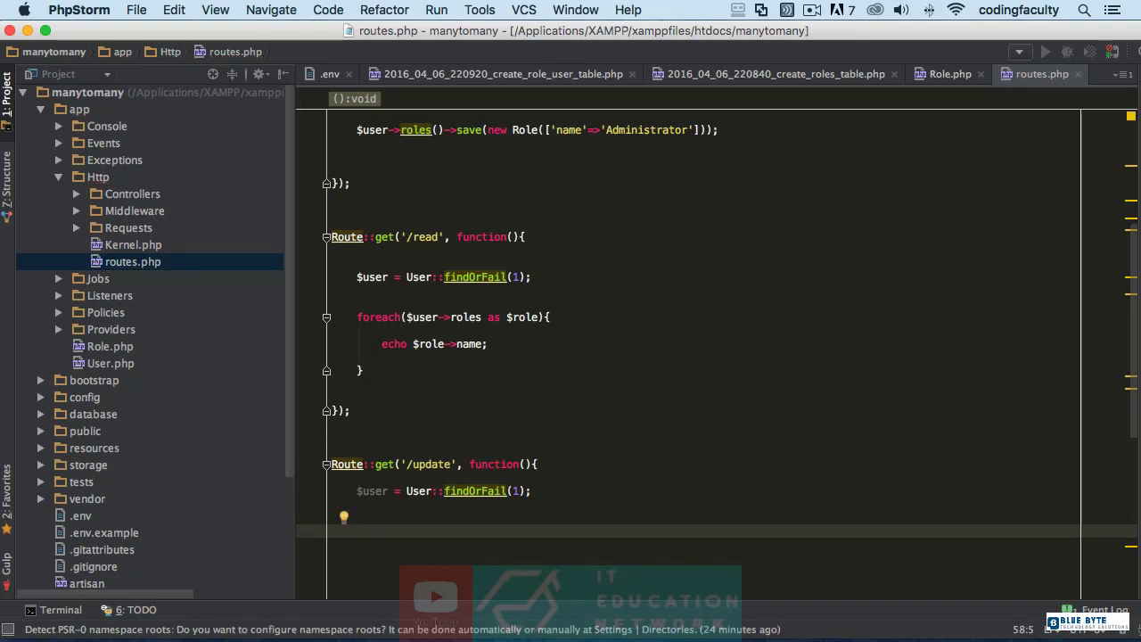
Step: Add an if ($user->has('roles')) block and inspect the warning on 'has'
{"action": "type", "text": "if("}
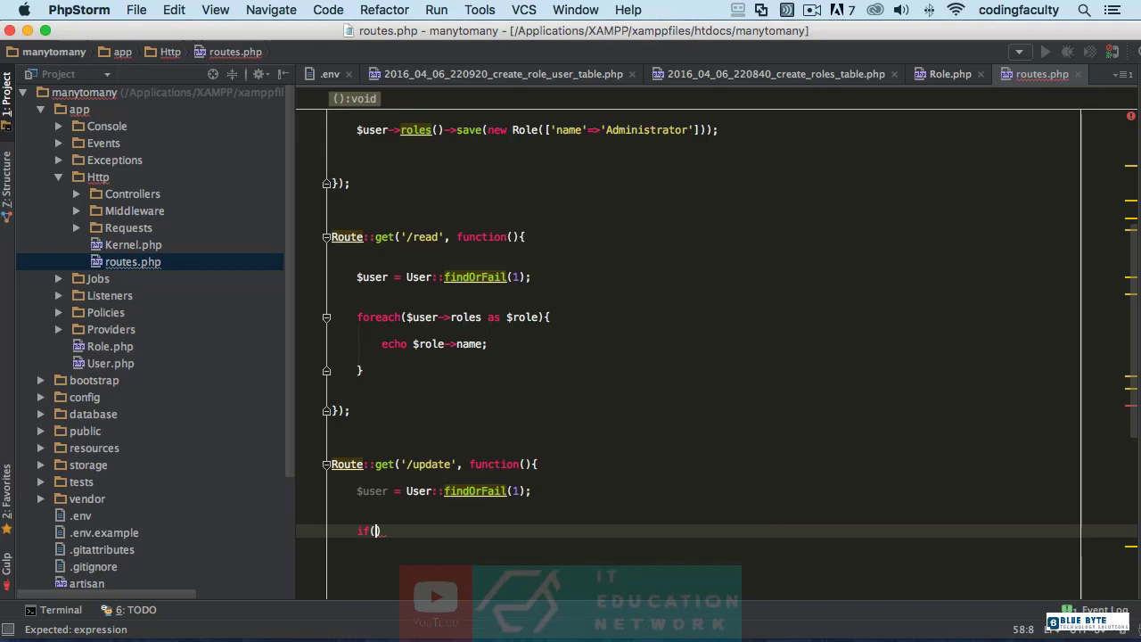
{"action": "type", "text": "$user->has"}
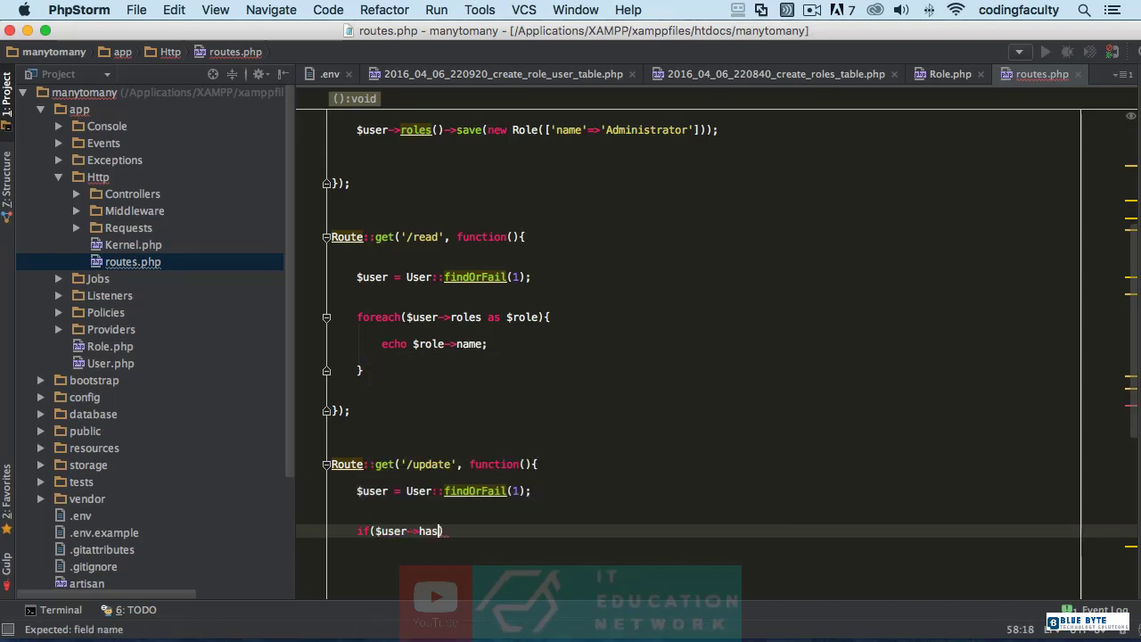
{"action": "type", "text": "()"}
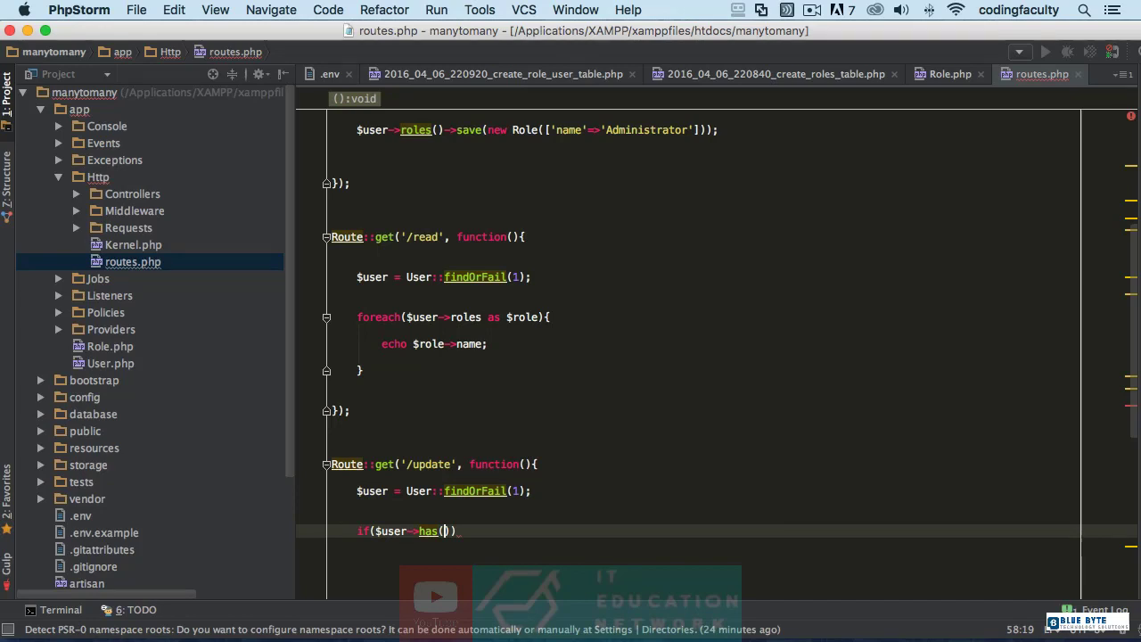
{"action": "type", "text": "'role'"}
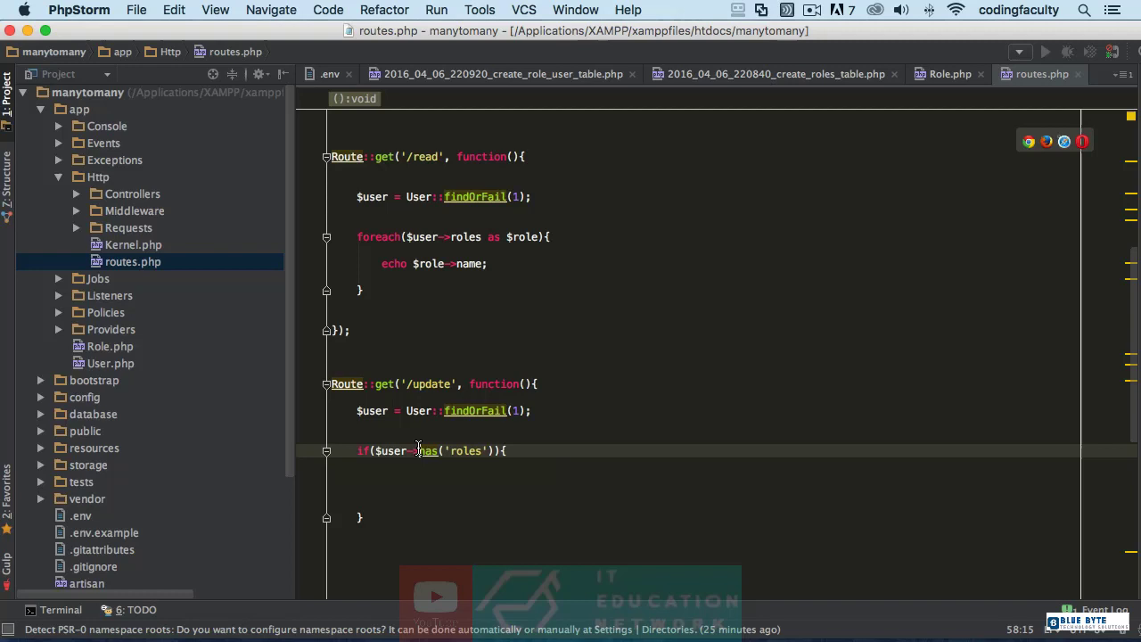
{"action": "double_click", "coordinate": [427, 451]}
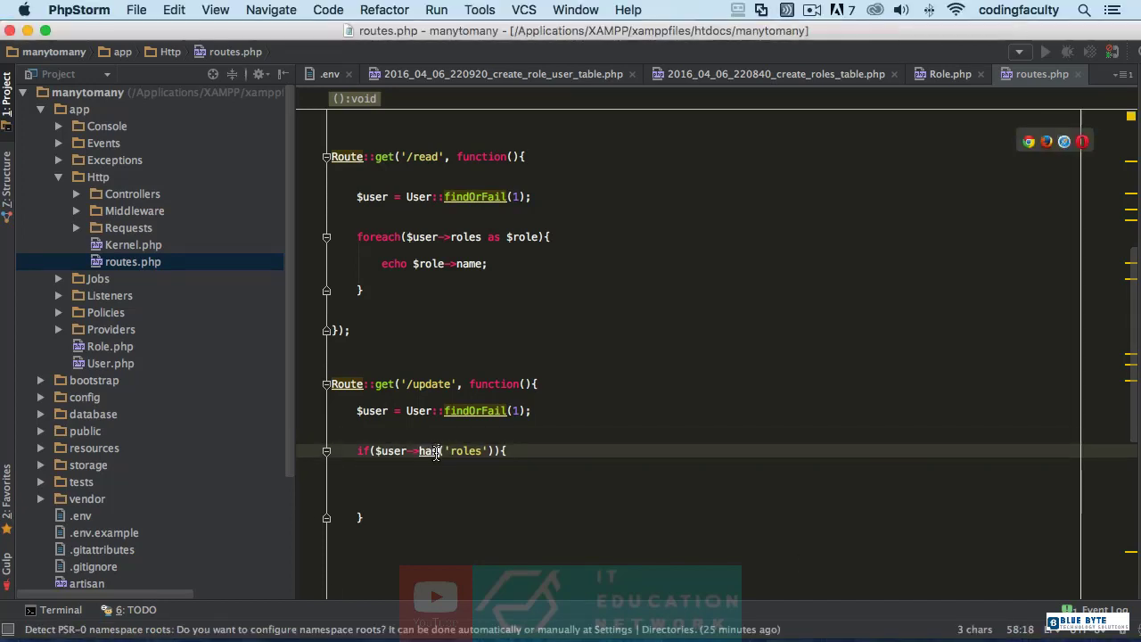
{"action": "mouse_move", "coordinate": [427, 450]}
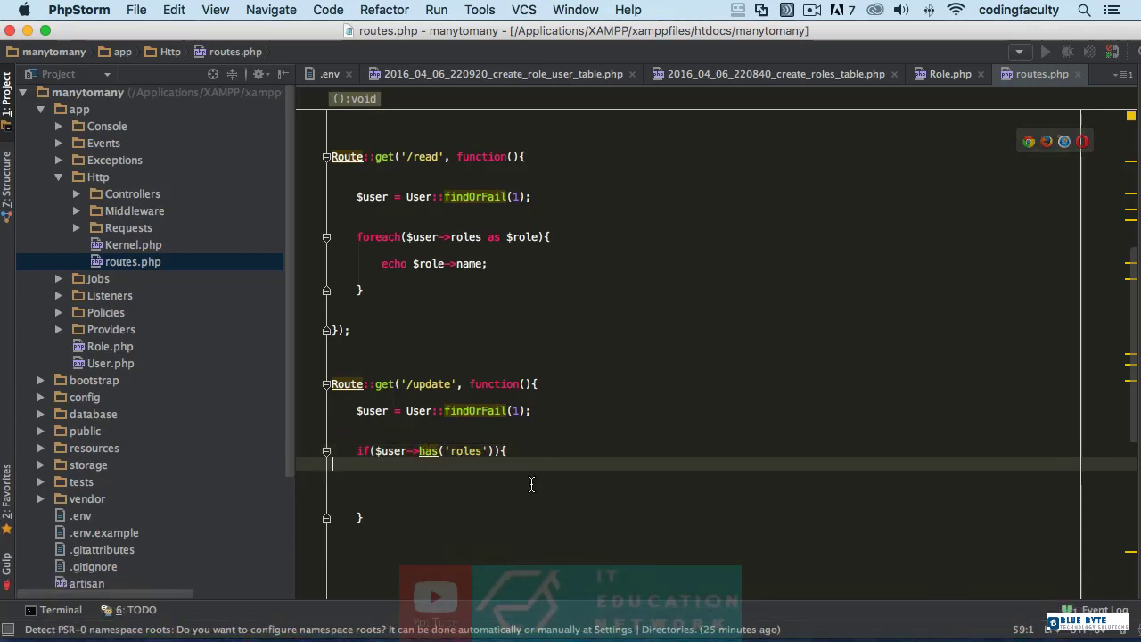
{"action": "mouse_move", "coordinate": [428, 451]}
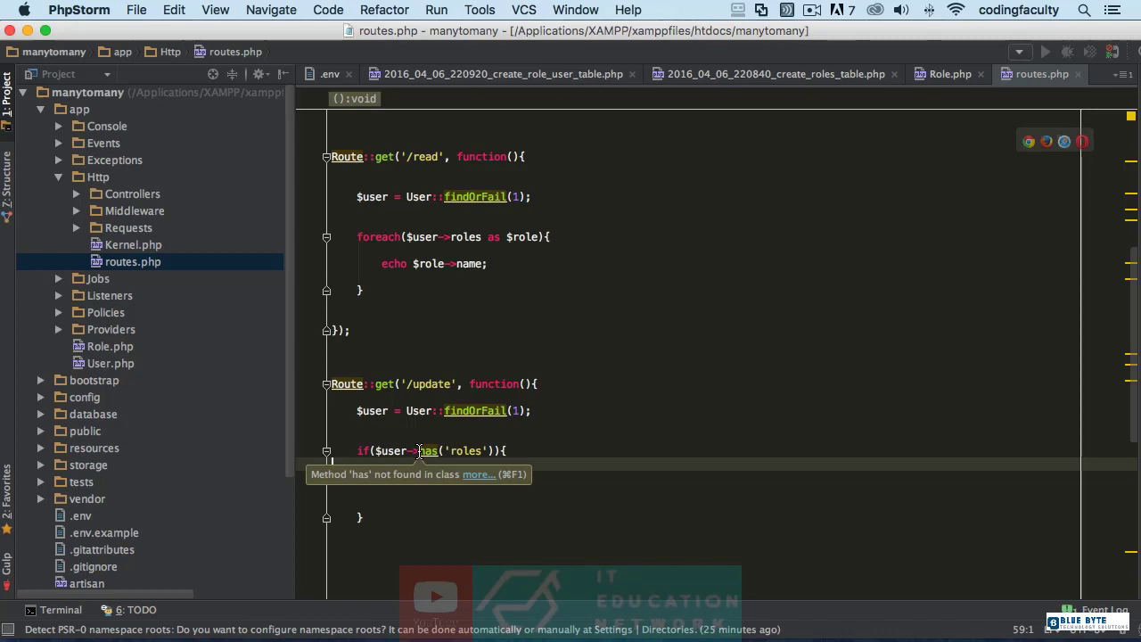
{"action": "double_click", "coordinate": [429, 450]}
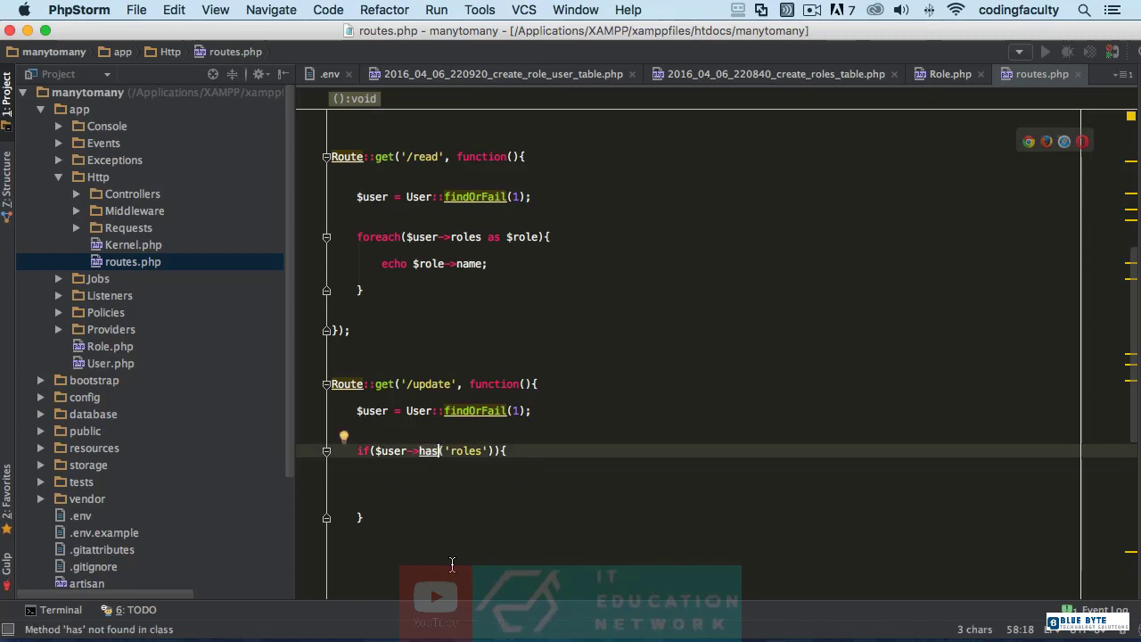
{"action": "mouse_move", "coordinate": [543, 562]}
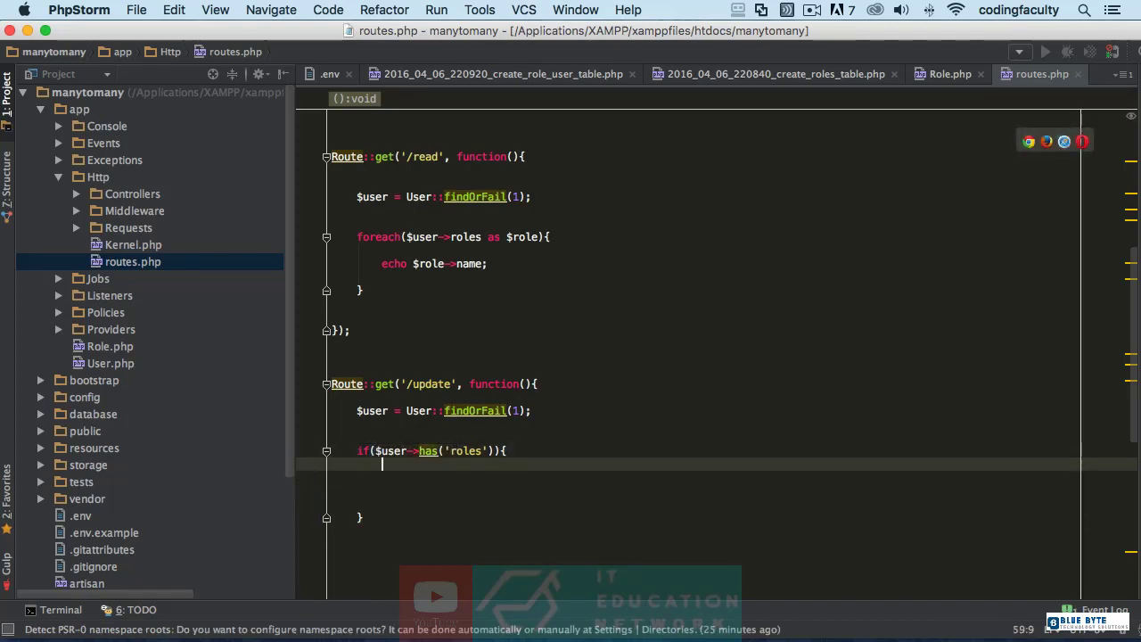
Step: Inside the if block, write foreach ($user->roles as $role) with an empty body
{"action": "type", "text": "f"}
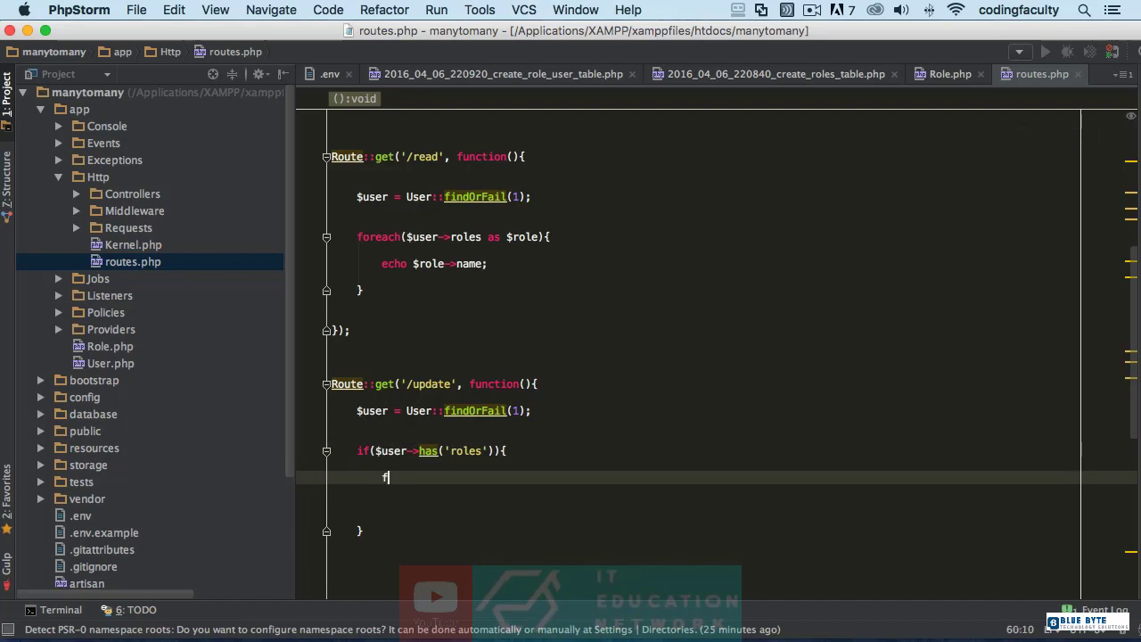
{"action": "type", "text": "oreach"}
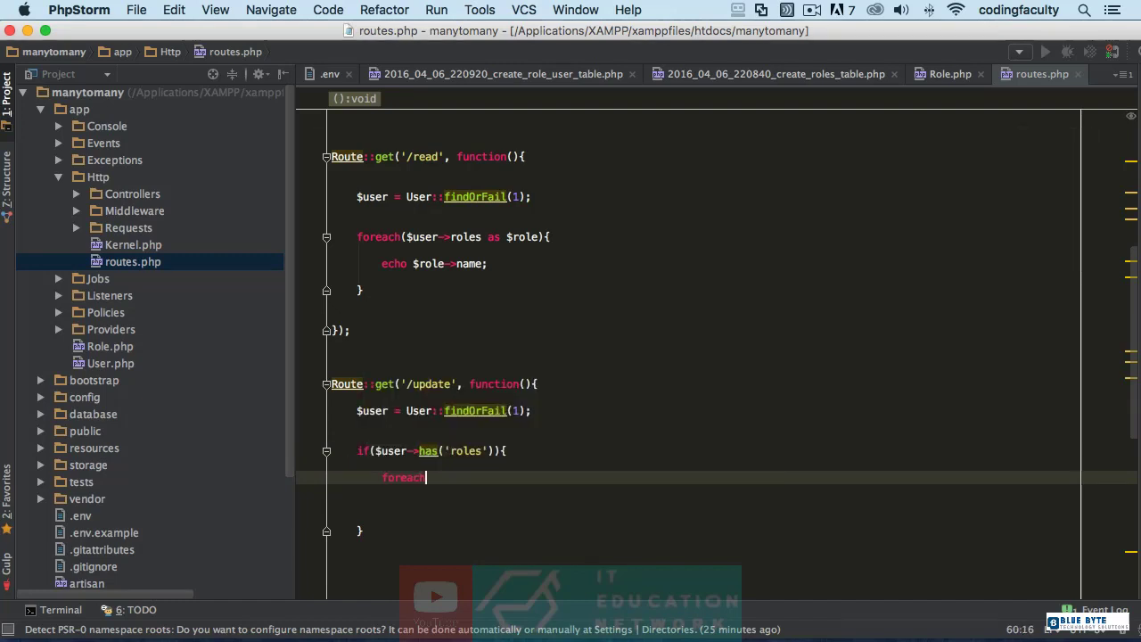
{"action": "type", "text": "()"}
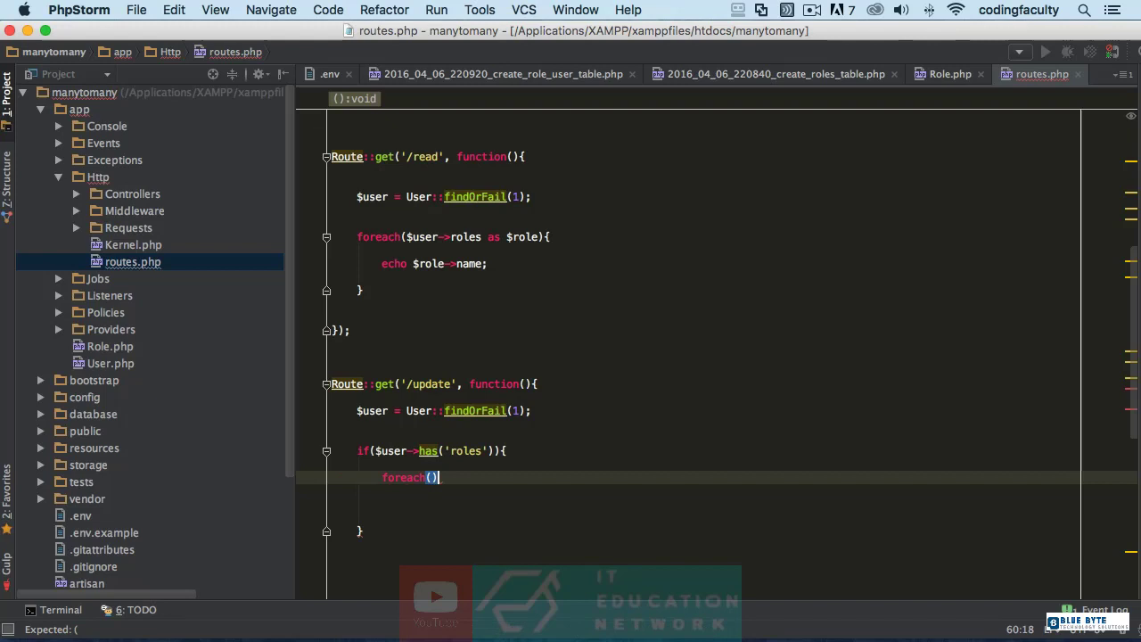
{"action": "type", "text": "$user"}
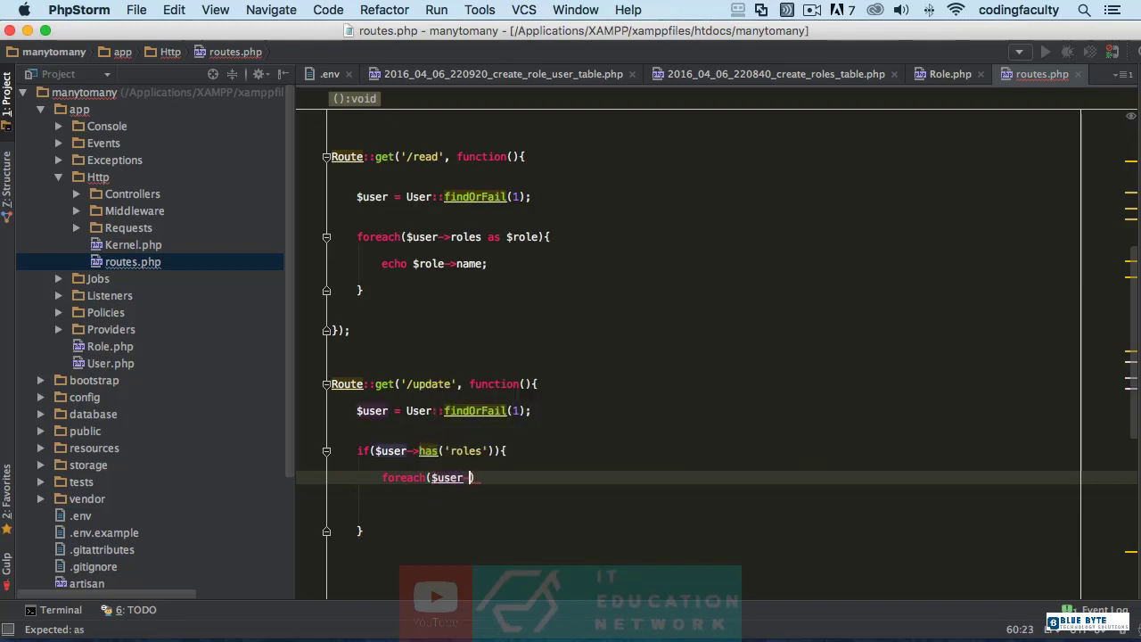
{"action": "type", "text": "->roles as"}
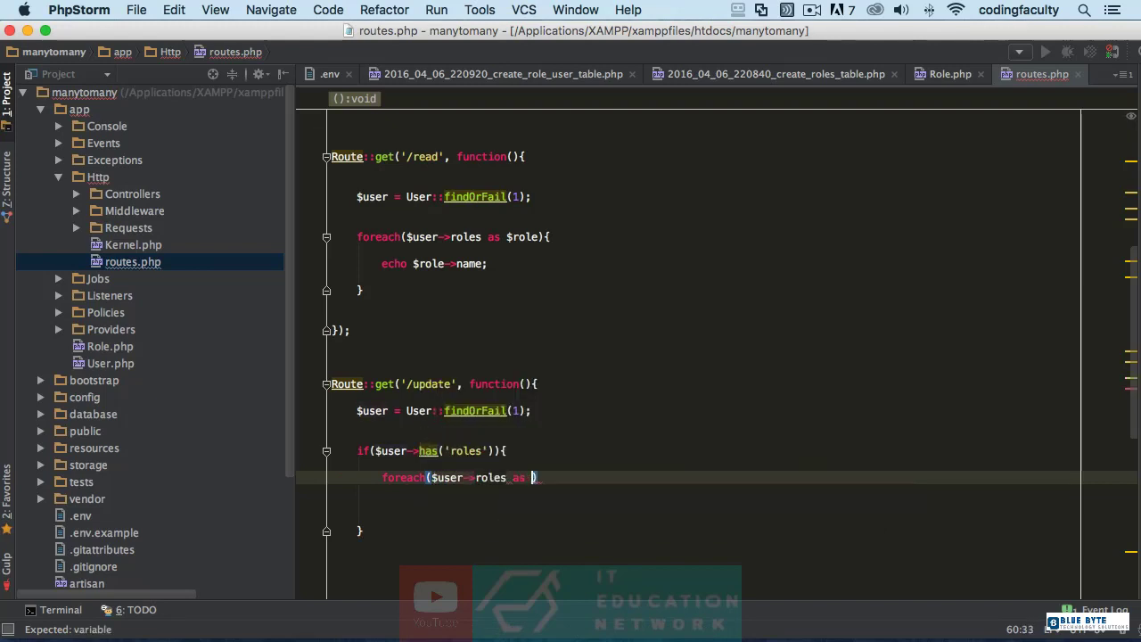
{"action": "type", "text": "$role"}
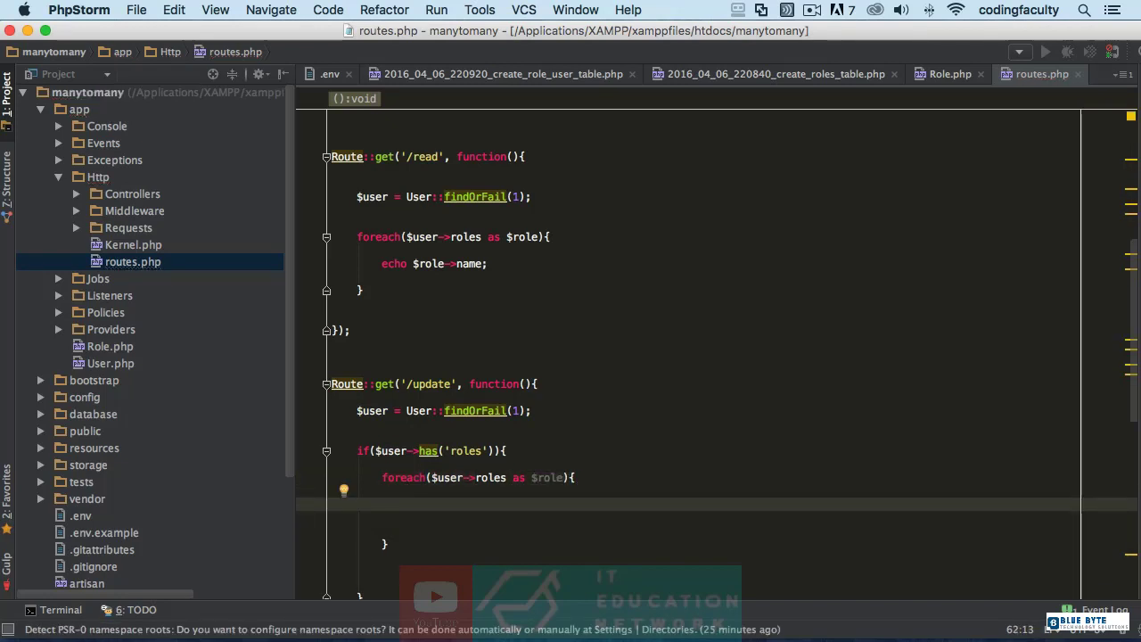
Step: Within the loop, add the condition if ($role->name == 'administrator')
{"action": "type", "text": "if("}
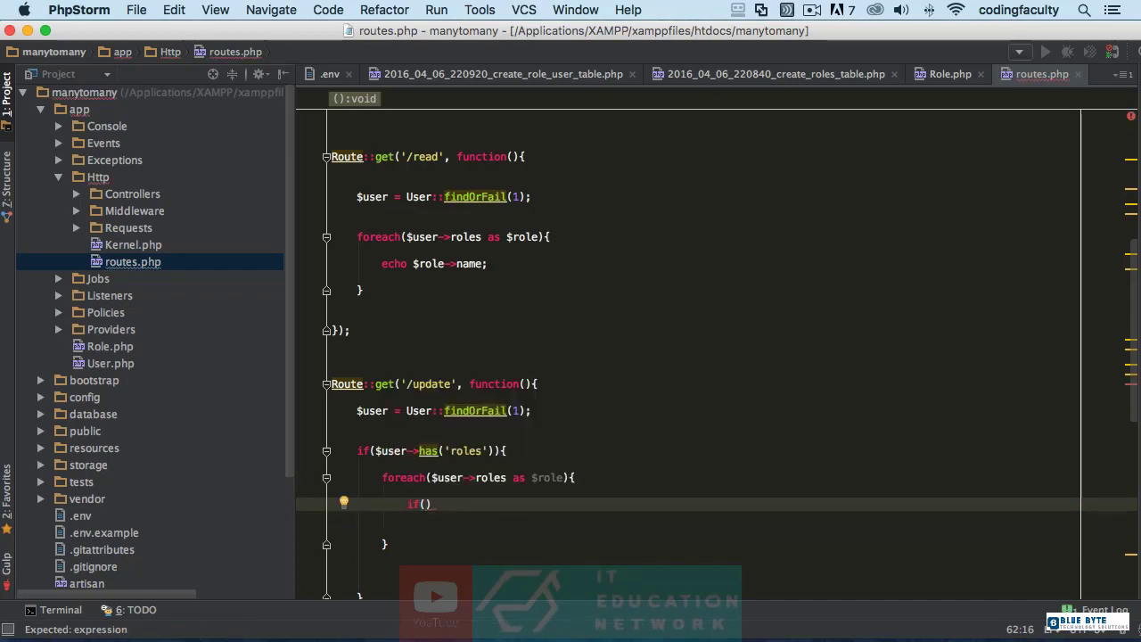
{"action": "type", "text": "$rt"}
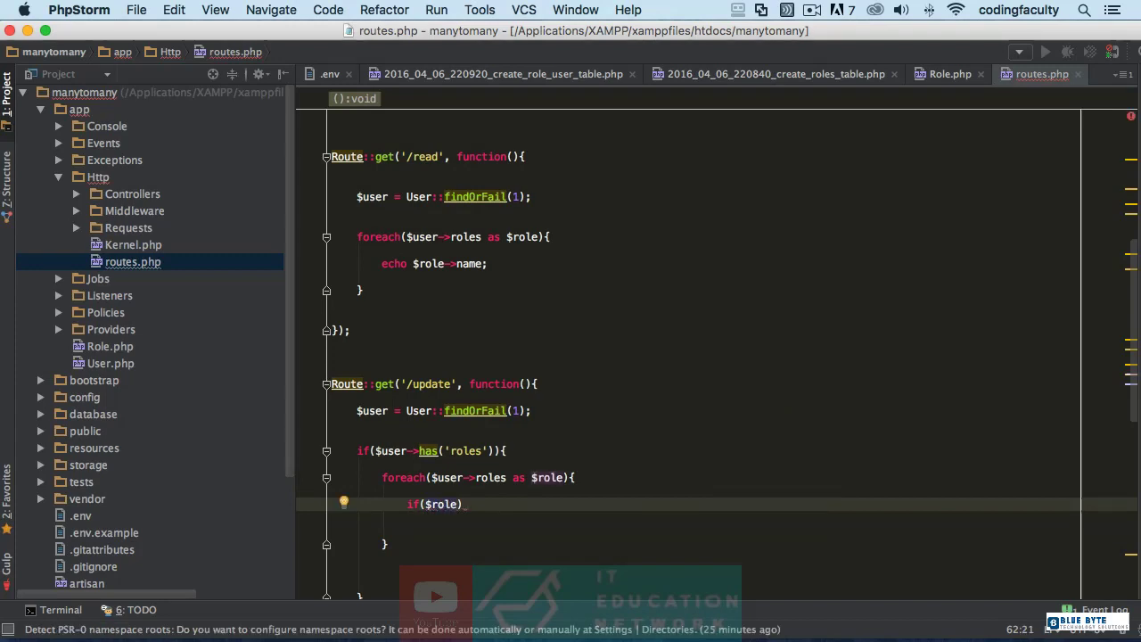
{"action": "type", "text": "->name"}
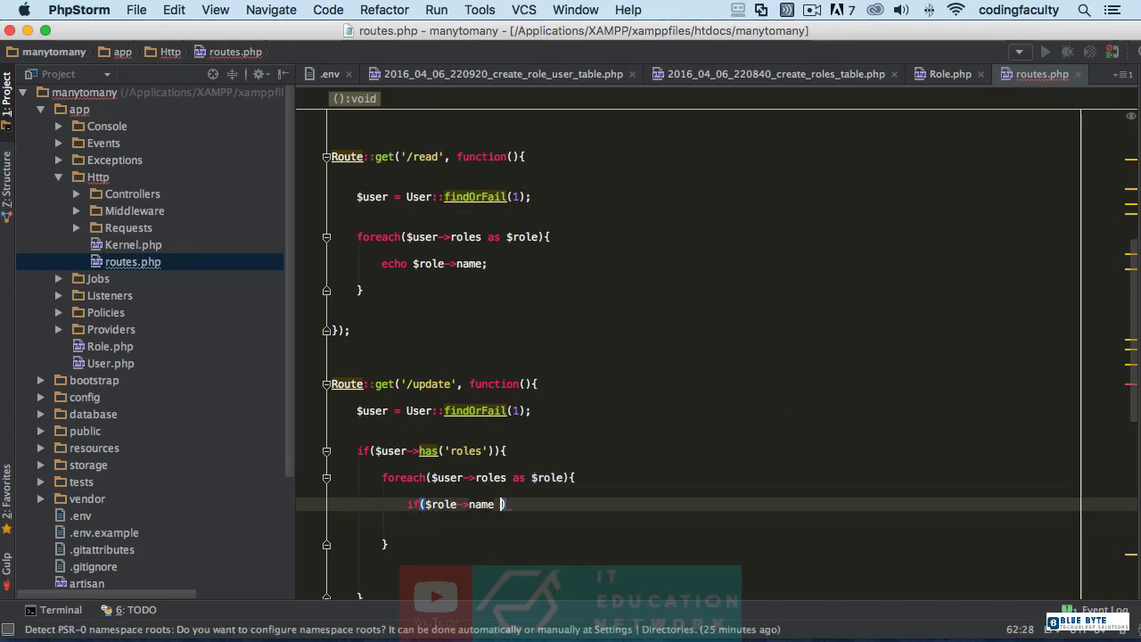
{"action": "type", "text": "== 'ad'"}
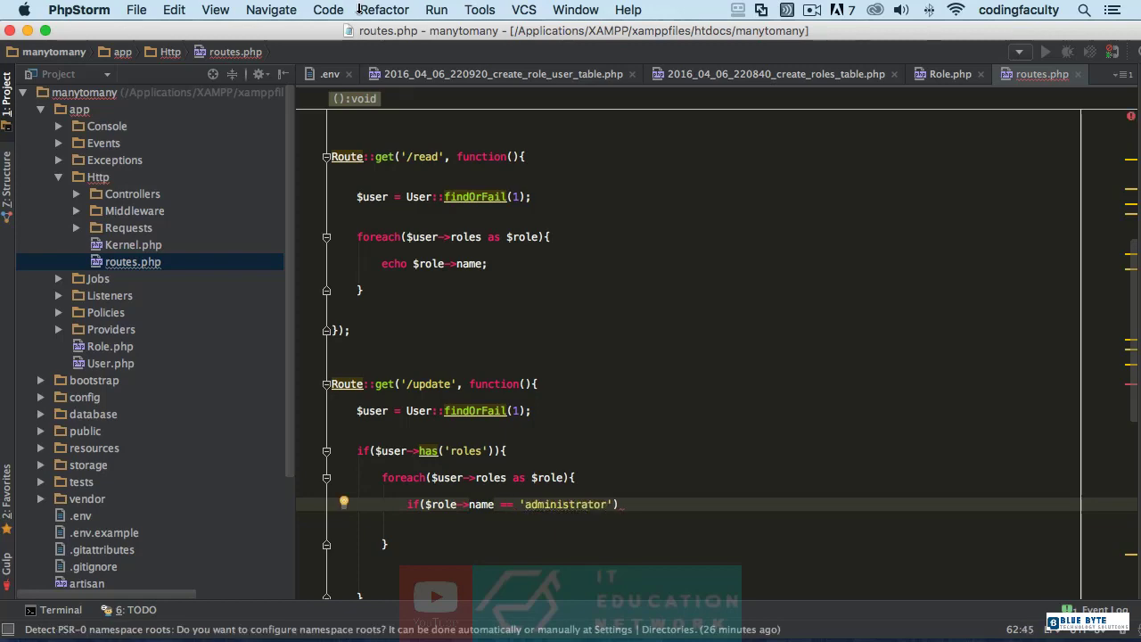
{"action": "mouse_move", "coordinate": [642, 606]}
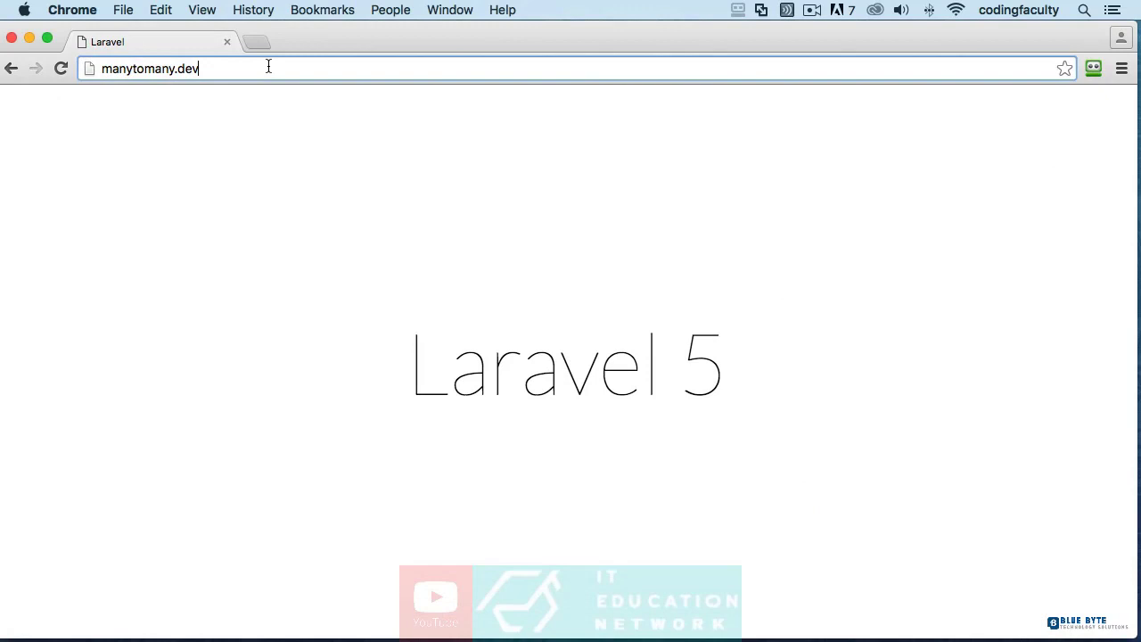
Step: Load /phpmyadmin in Chrome to view the database list
{"action": "type", "text": "/phpmyadmin"}
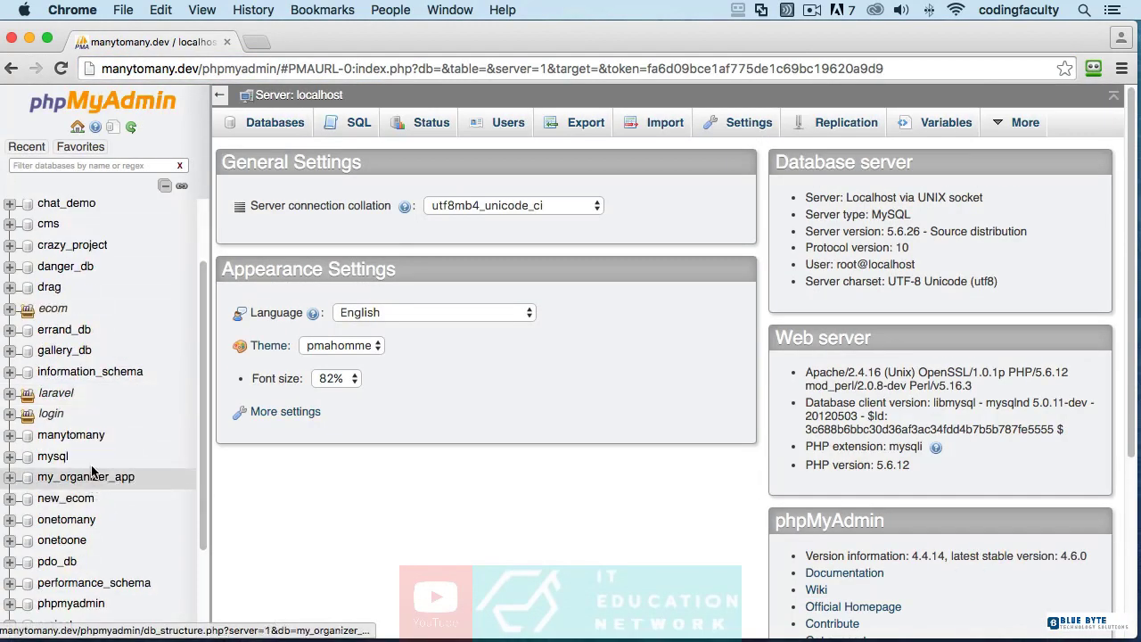
{"action": "left_click", "coordinate": [70, 434]}
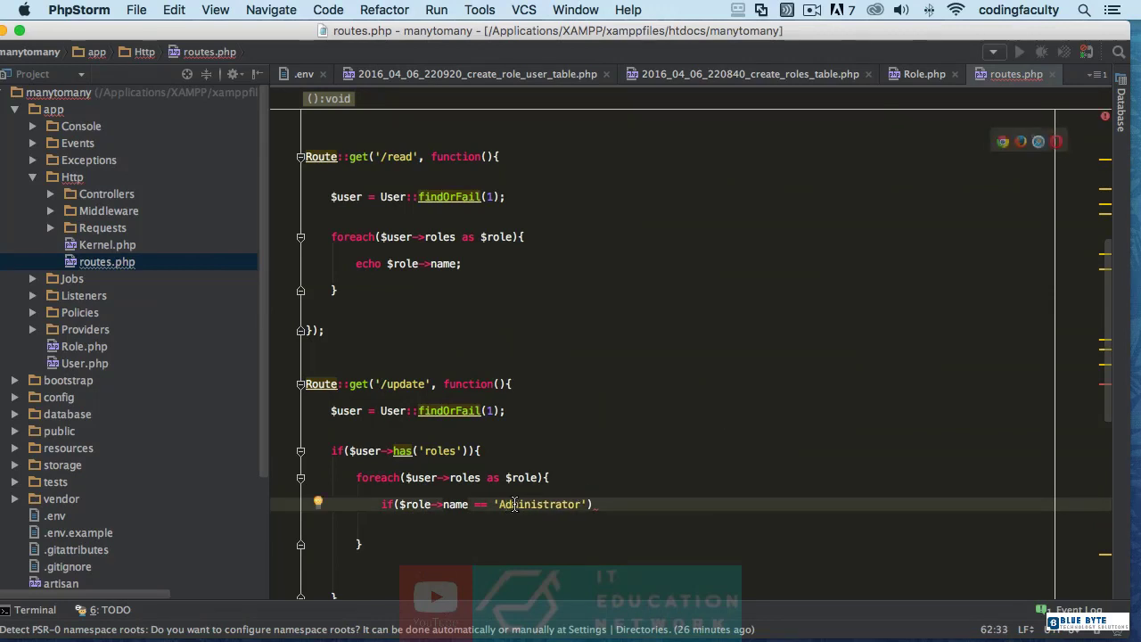
Step: Add braces after the Administrator check and start a $role-> assignment inside
{"action": "type", "text": "{}"}
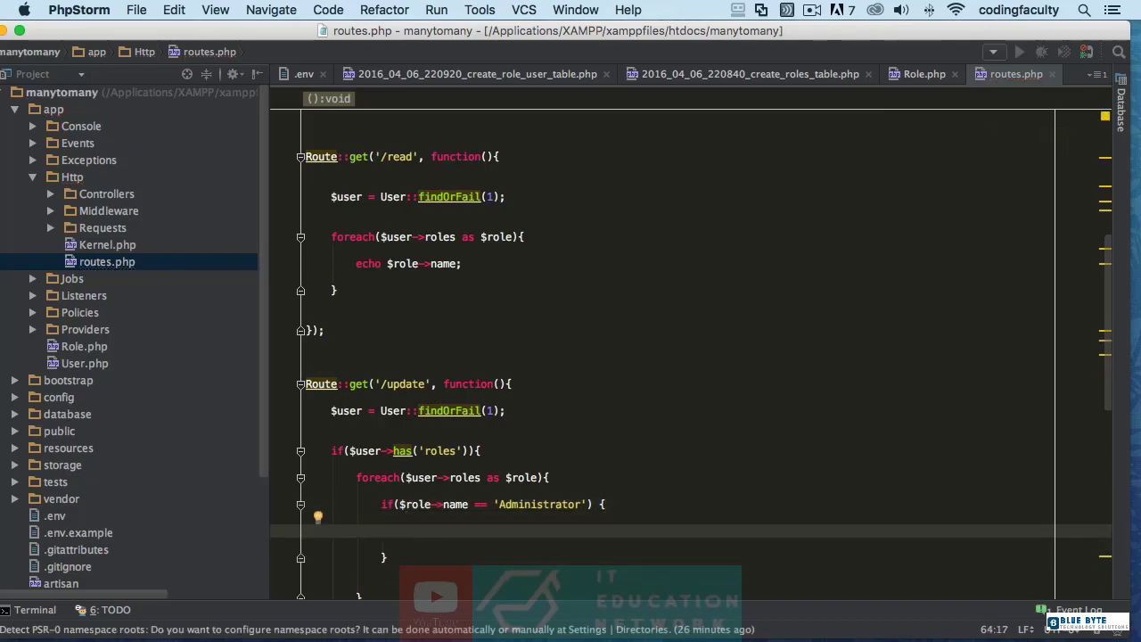
{"action": "type", "text": "$role"}
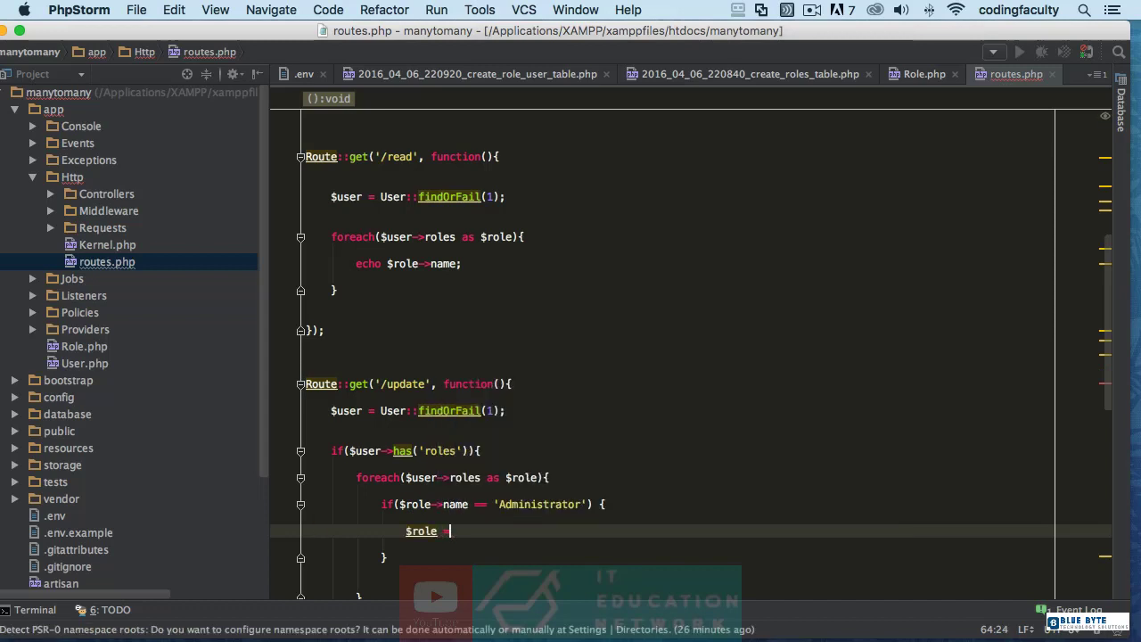
{"action": "type", "text": "->name"}
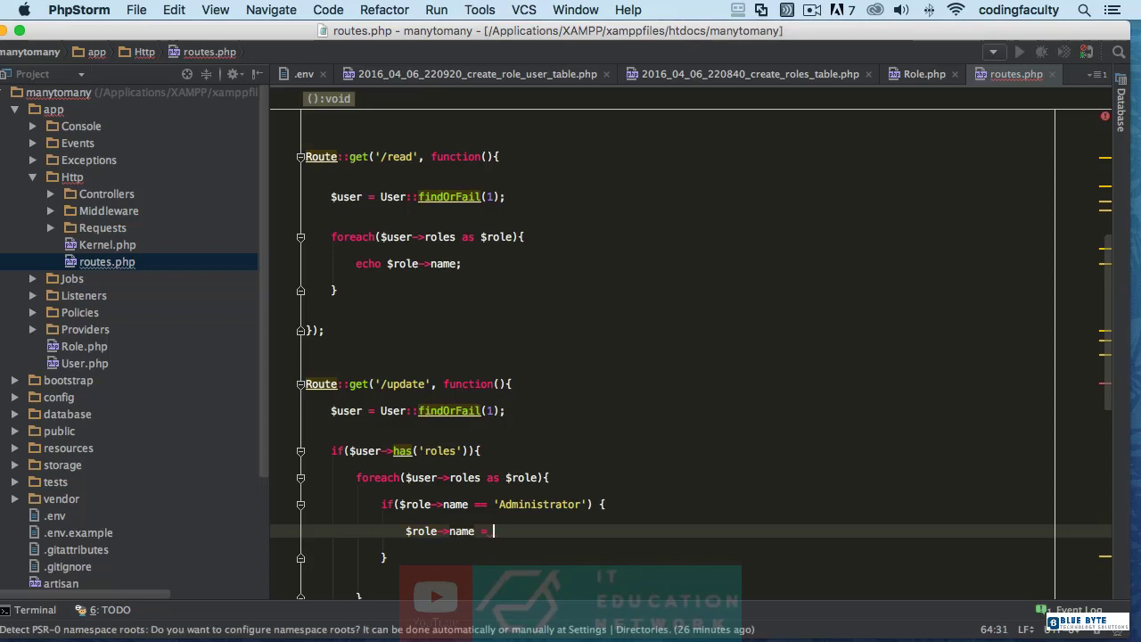
{"action": "type", "text": "\""}
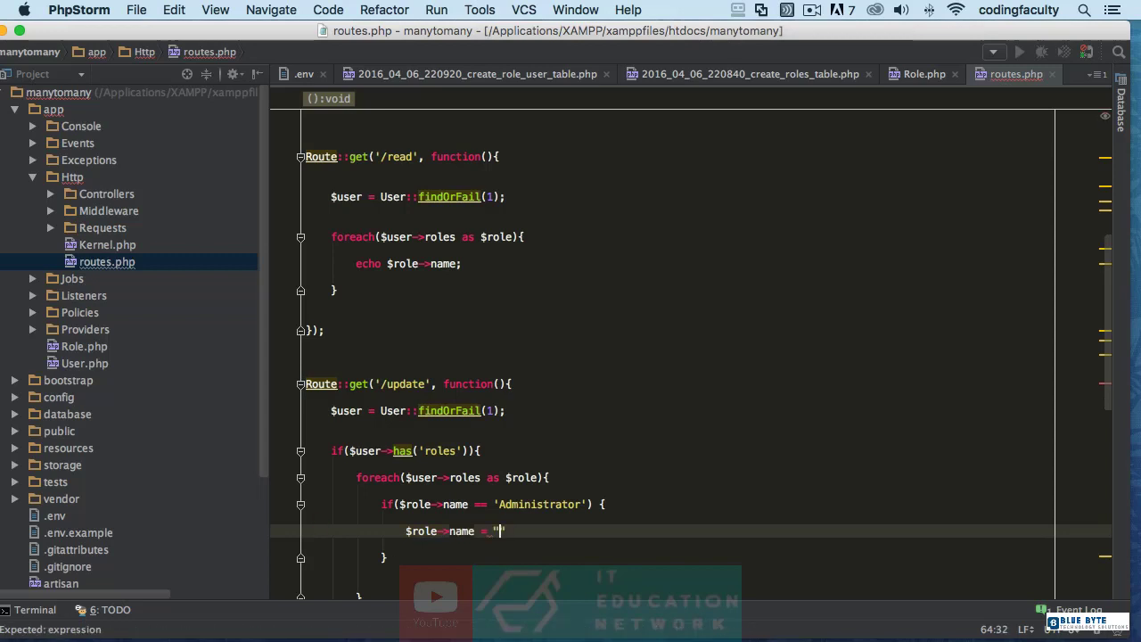
{"action": "type", "text": "admins"}
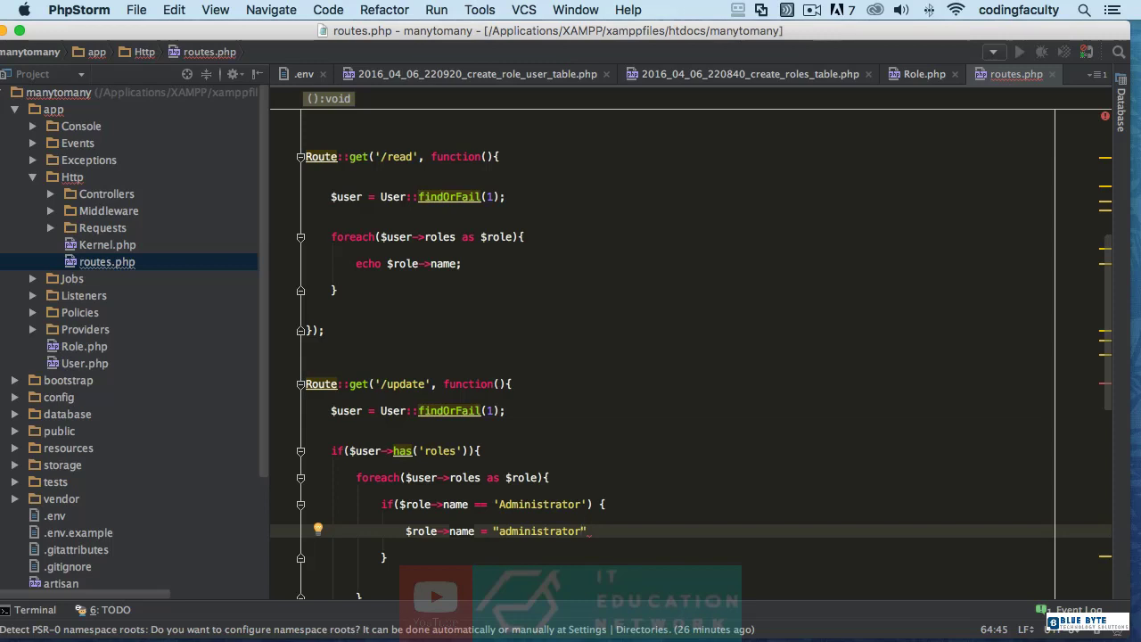
{"action": "type", "text": "ad"}
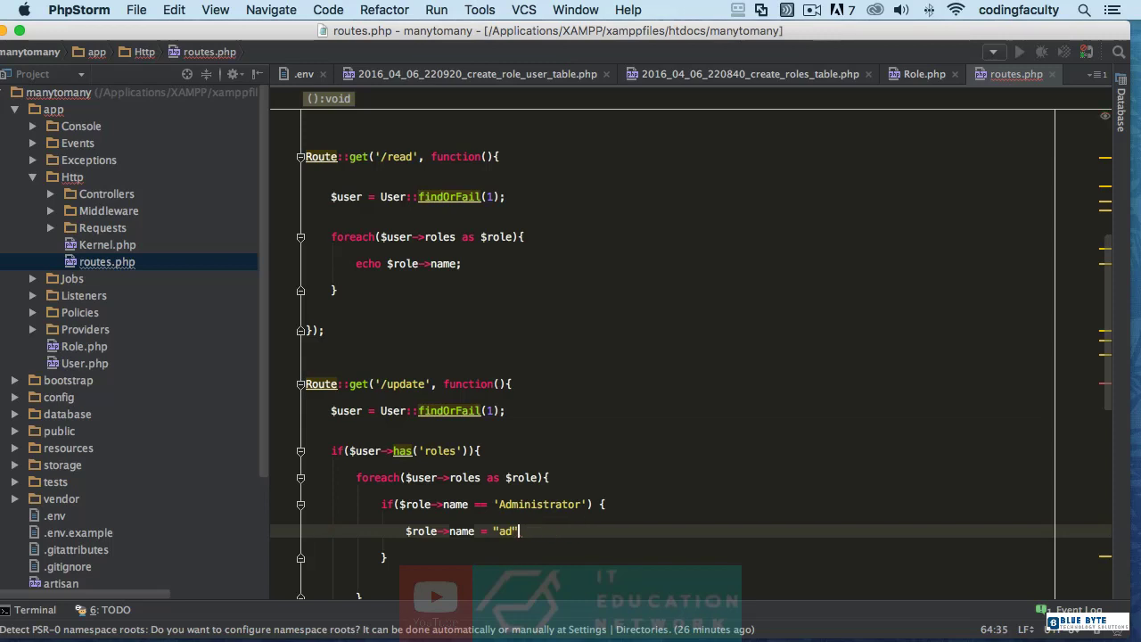
{"action": "key", "text": "backspace"}
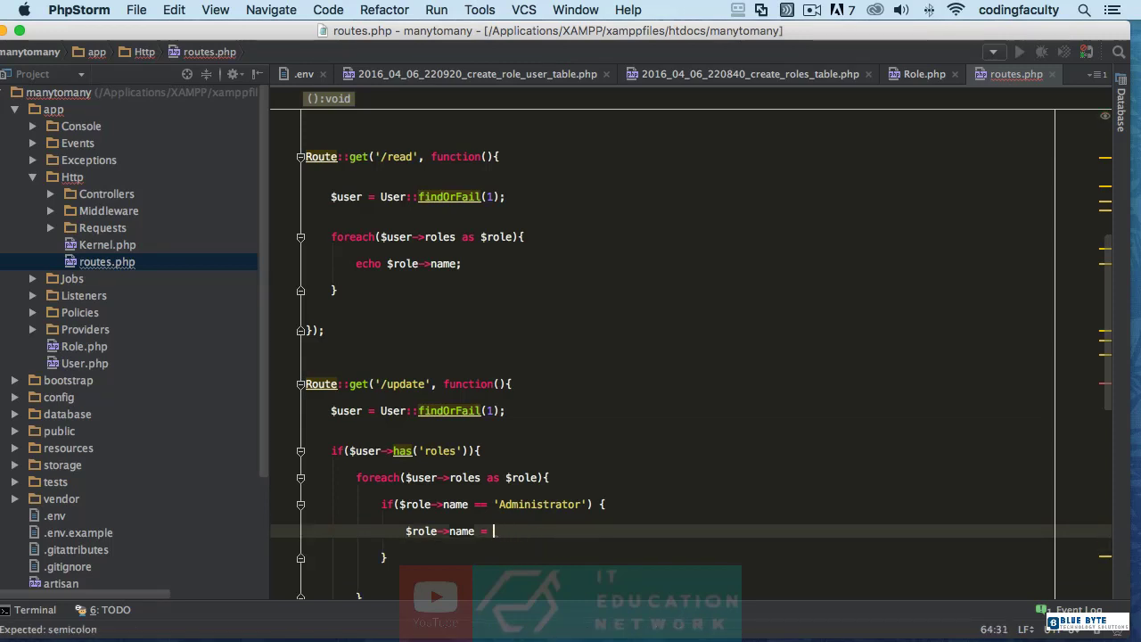
Step: Complete the statement $role->name = 'administrator'; inside the block
{"action": "type", "text": "str"}
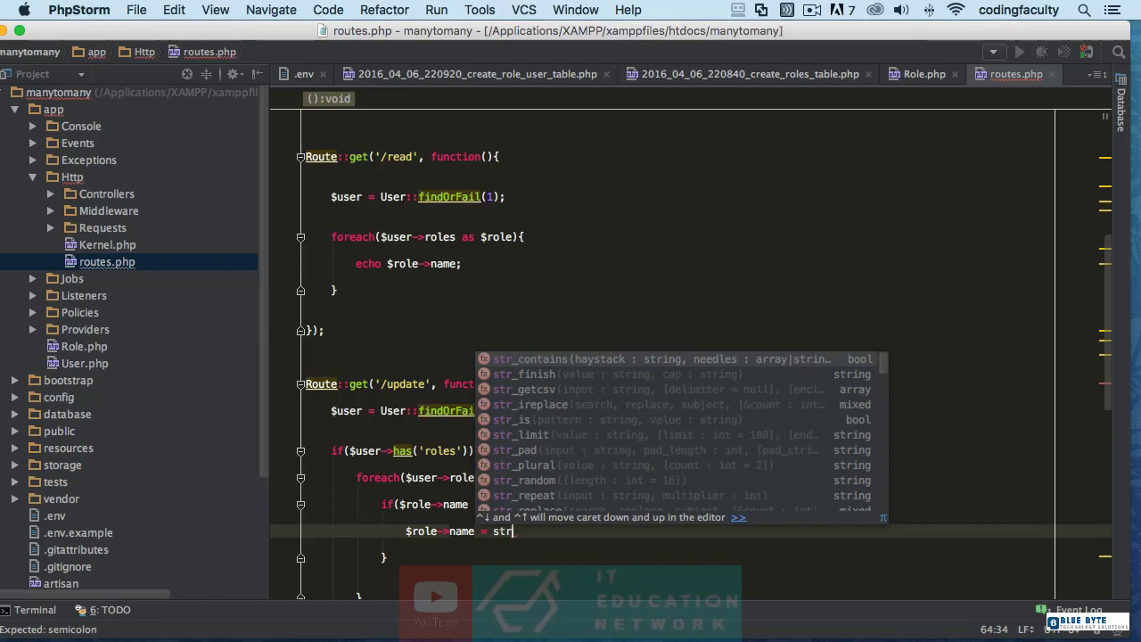
{"action": "type", "text": "to"}
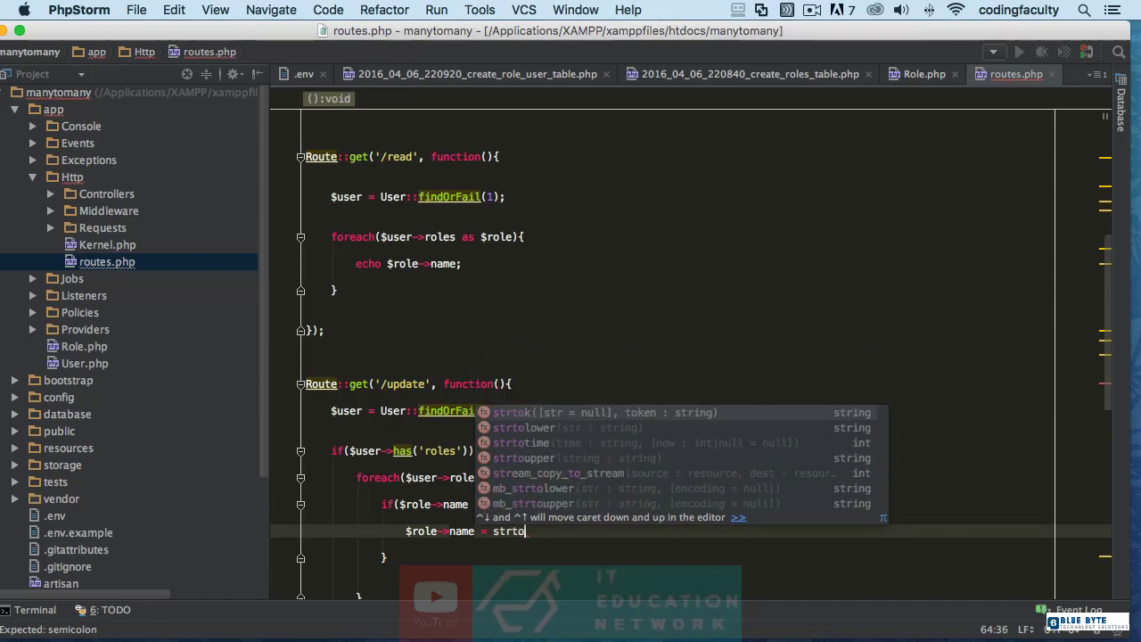
{"action": "left_click", "coordinate": [524, 427]}
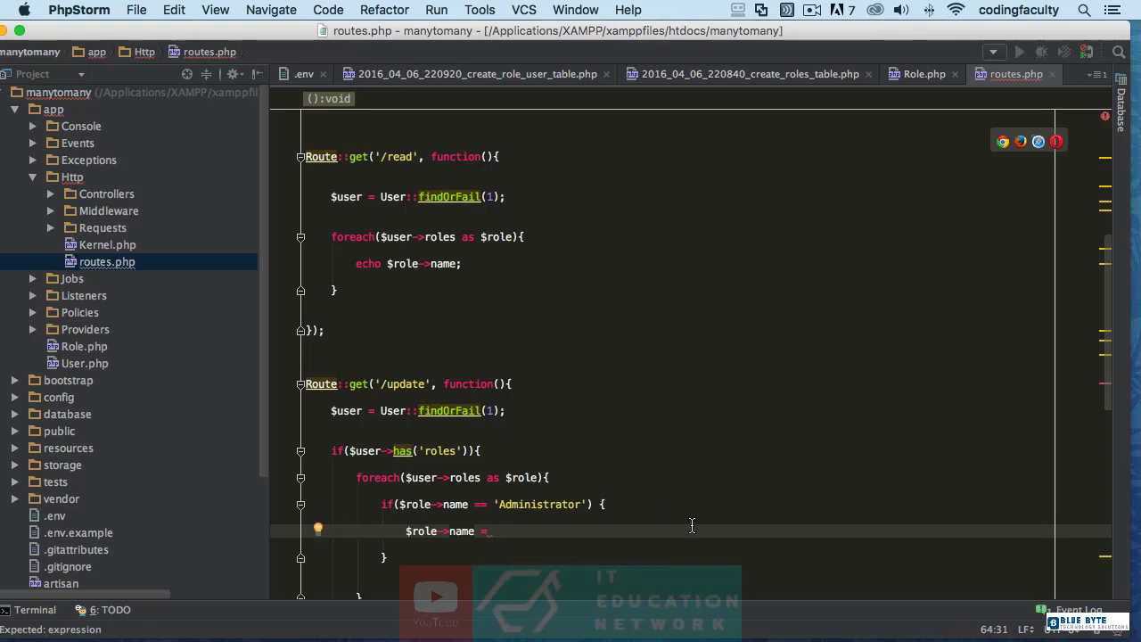
{"action": "type", "text": "'administra"}
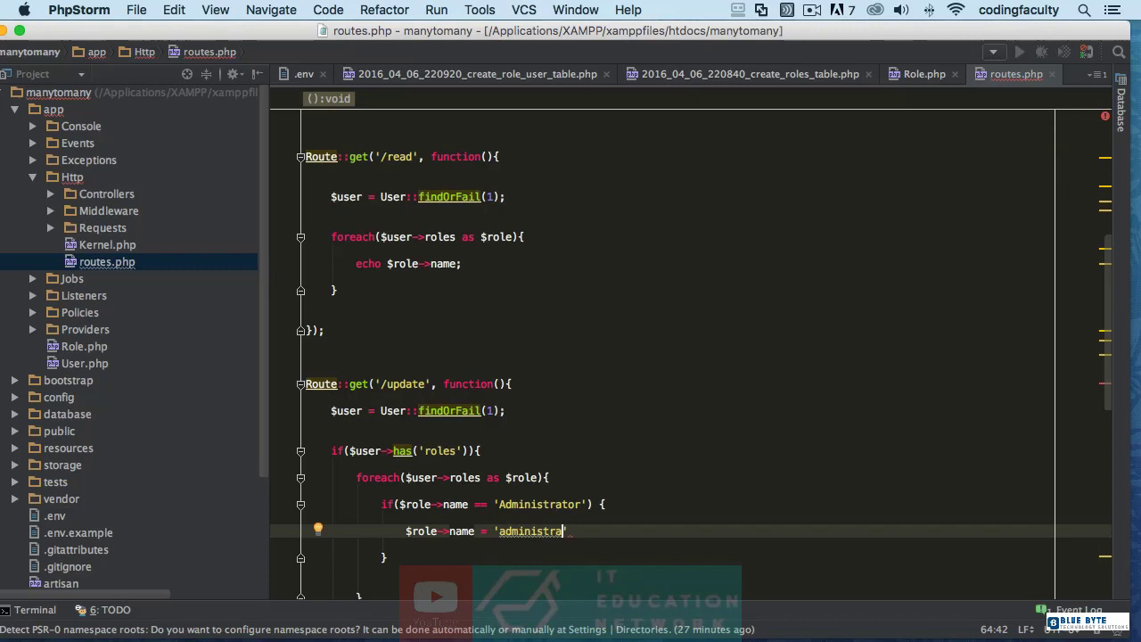
{"action": "type", "text": "tor"}
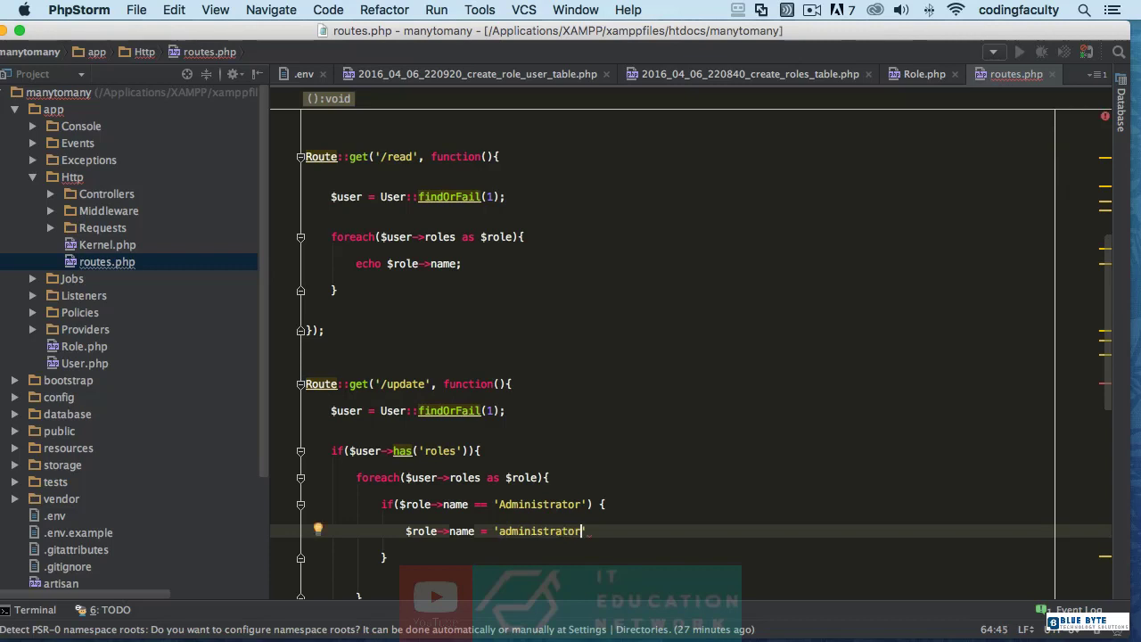
{"action": "type", "text": "'"}
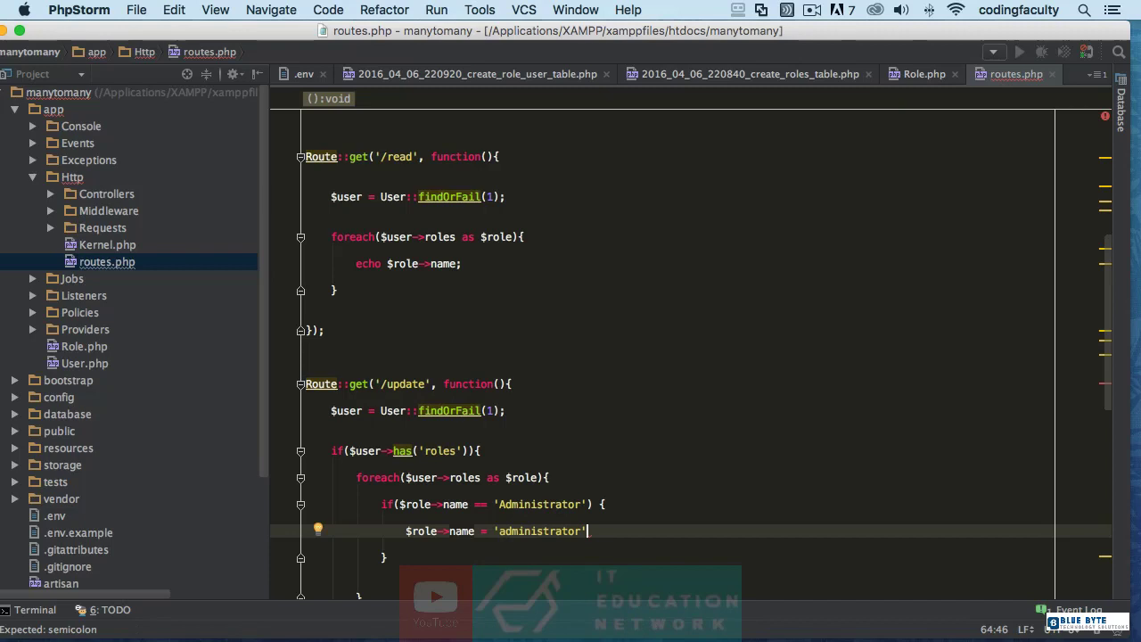
{"action": "type", "text": ";"}
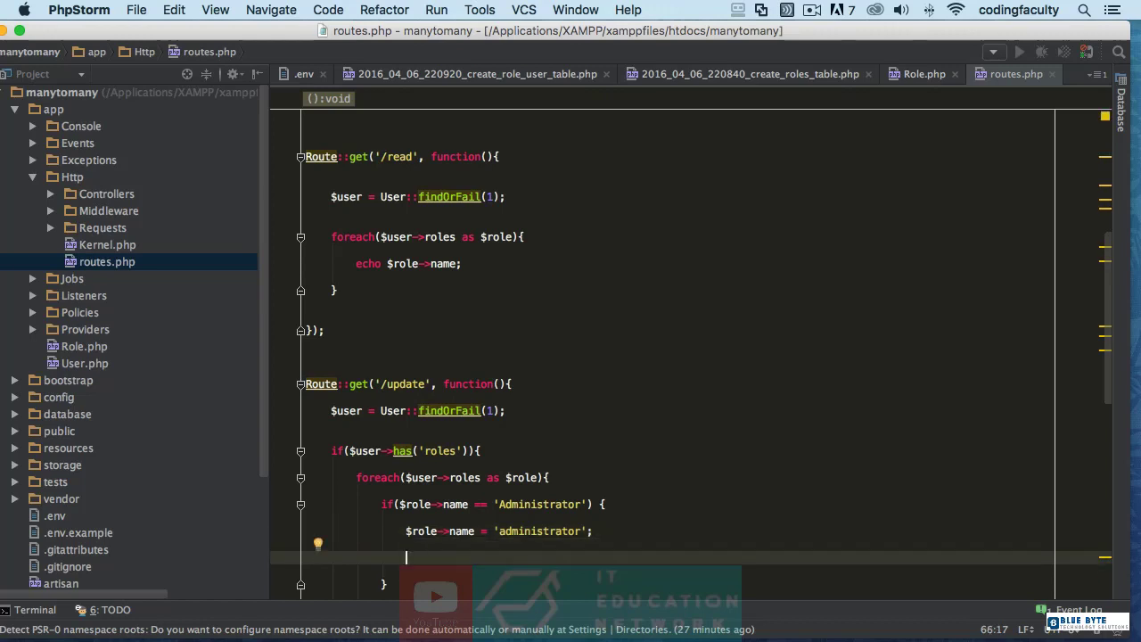
Step: Add $role->save(); after the name assignment
{"action": "type", "text": "$role"}
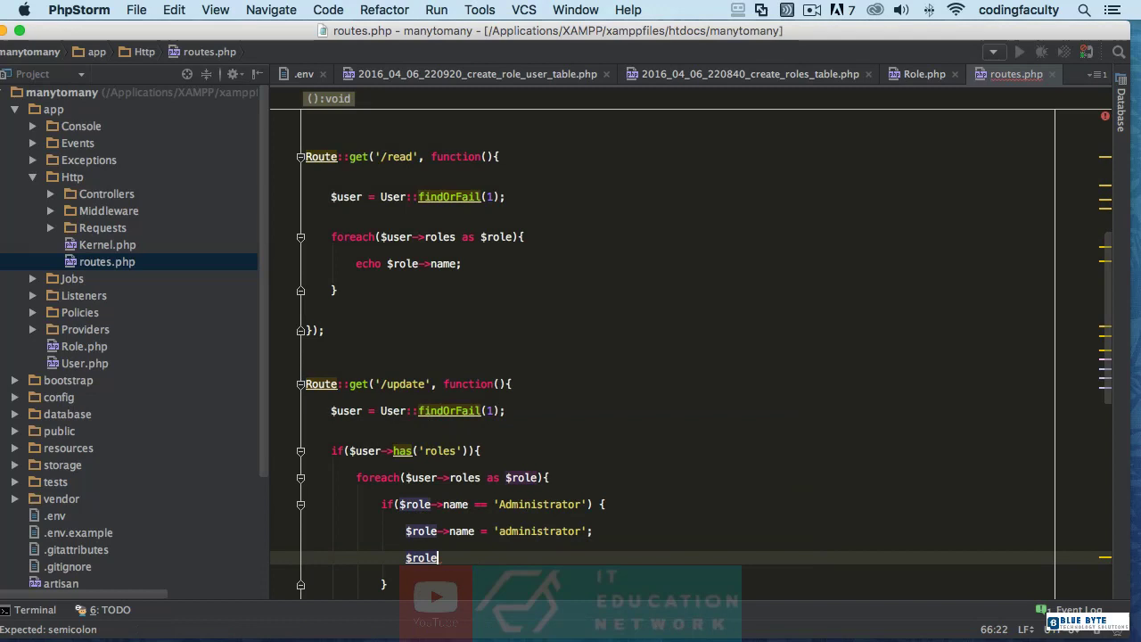
{"action": "type", "text": "->save"}
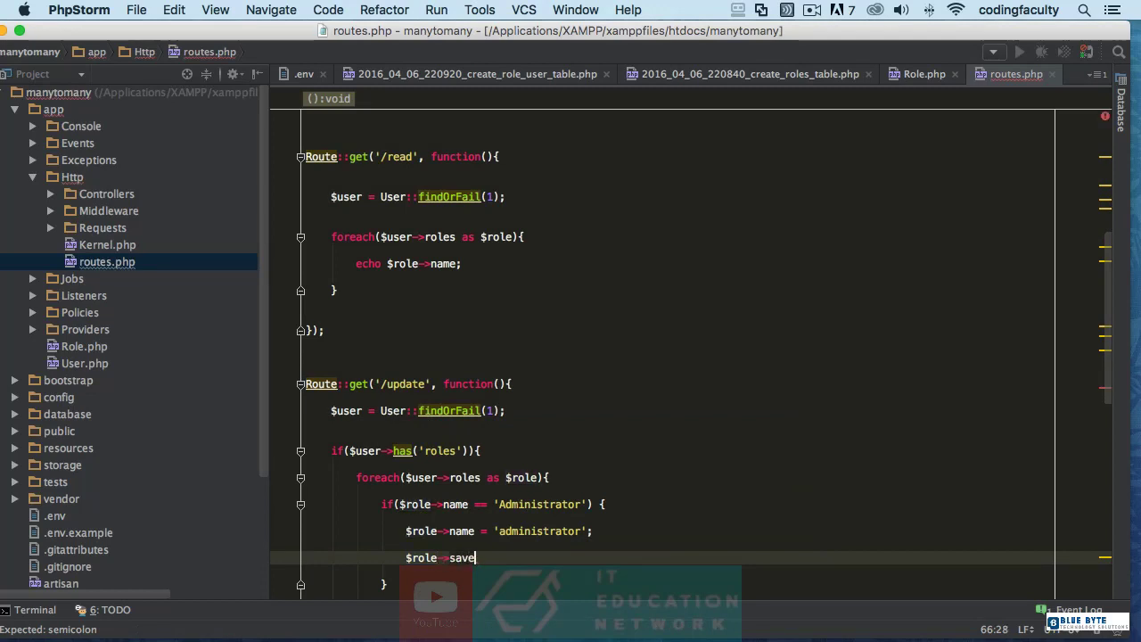
{"action": "type", "text": "();"}
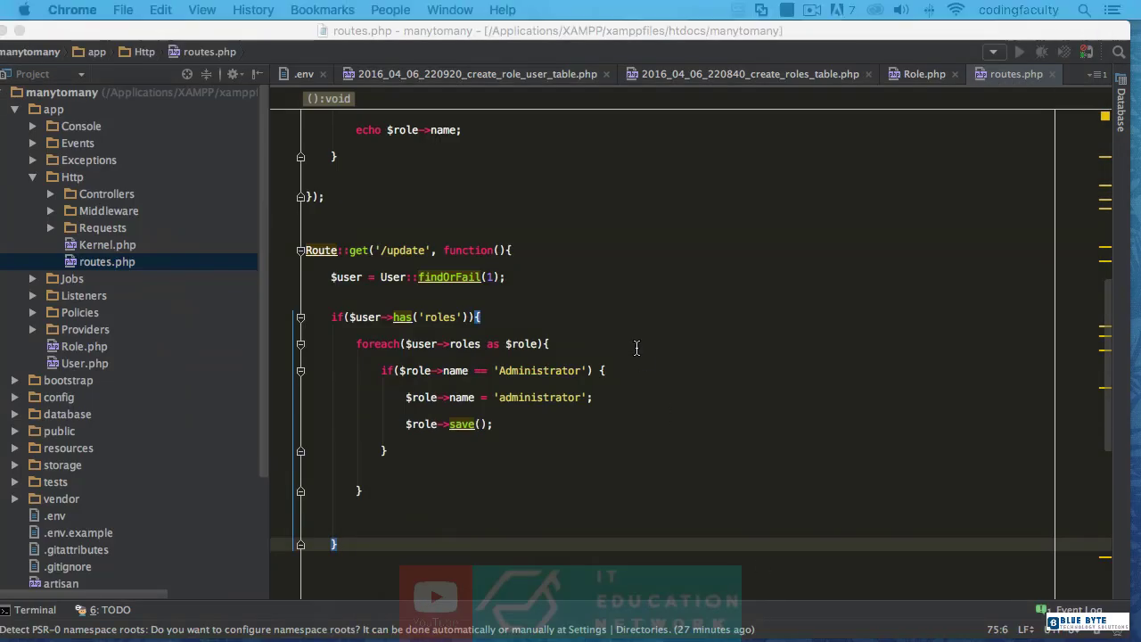
Step: Replace 'administrator' in the assignment with 'subscriber'
{"action": "double_click", "coordinate": [537, 396]}
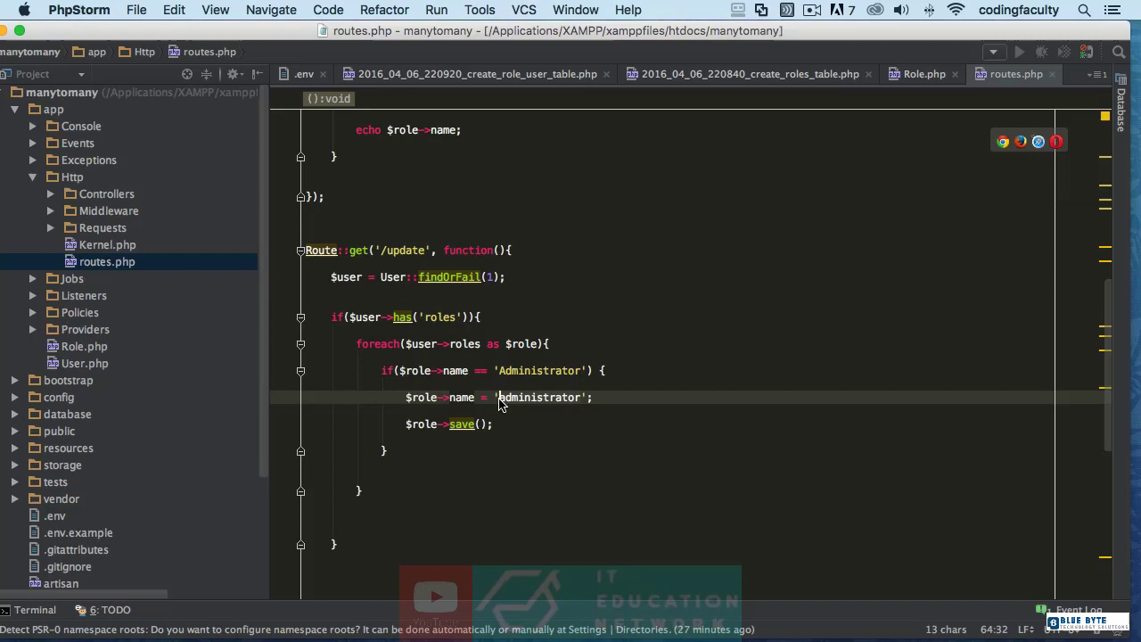
{"action": "type", "text": "subsc"}
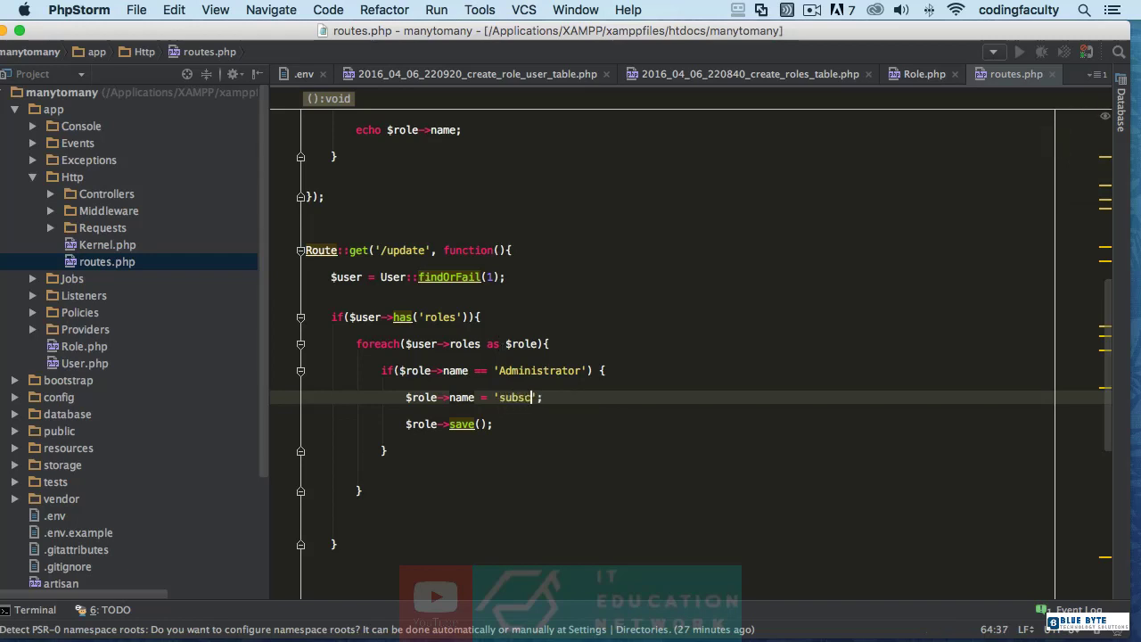
{"action": "type", "text": "riber"}
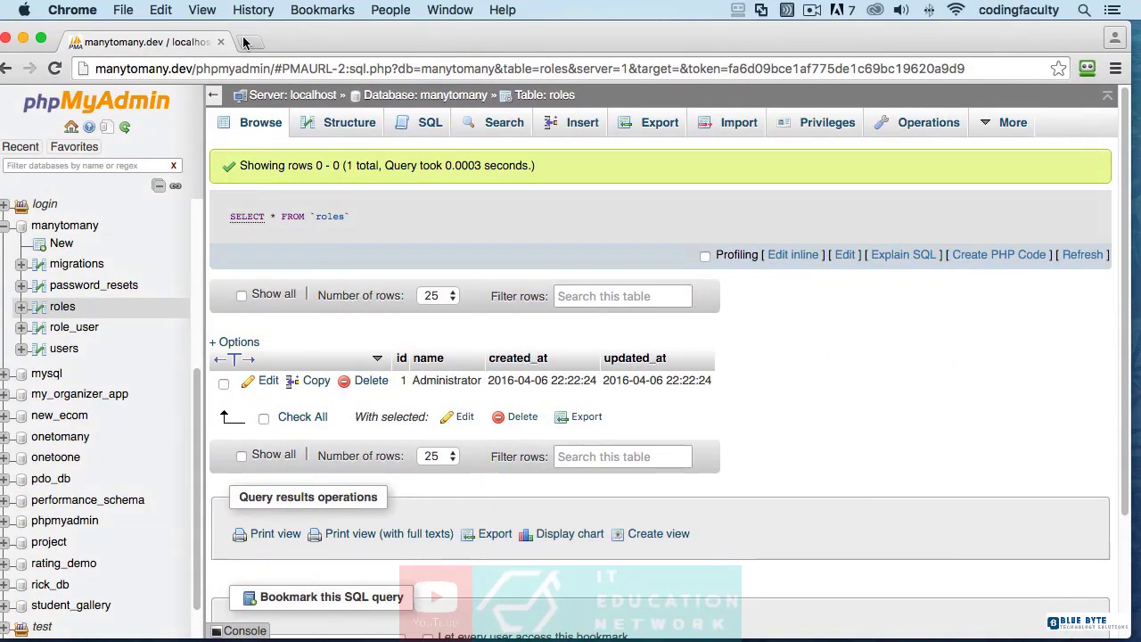
Step: Run /update and confirm the roles table row now reads 'subscriber'
{"action": "left_click", "coordinate": [571, 68]}
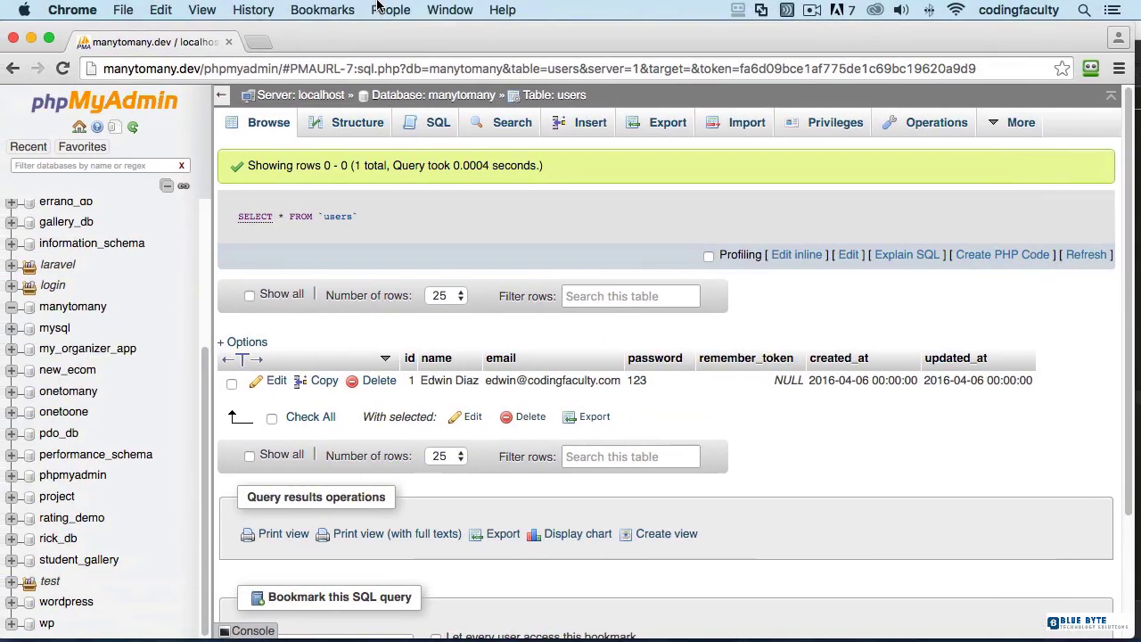
{"action": "left_click", "coordinate": [89, 411]}
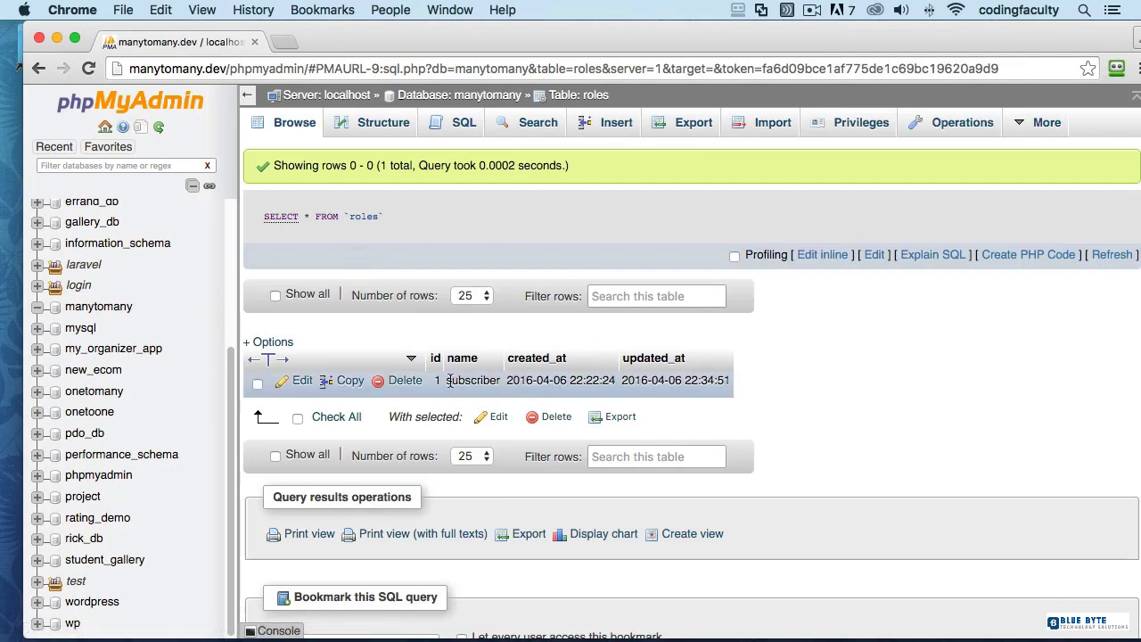
{"action": "double_click", "coordinate": [472, 379]}
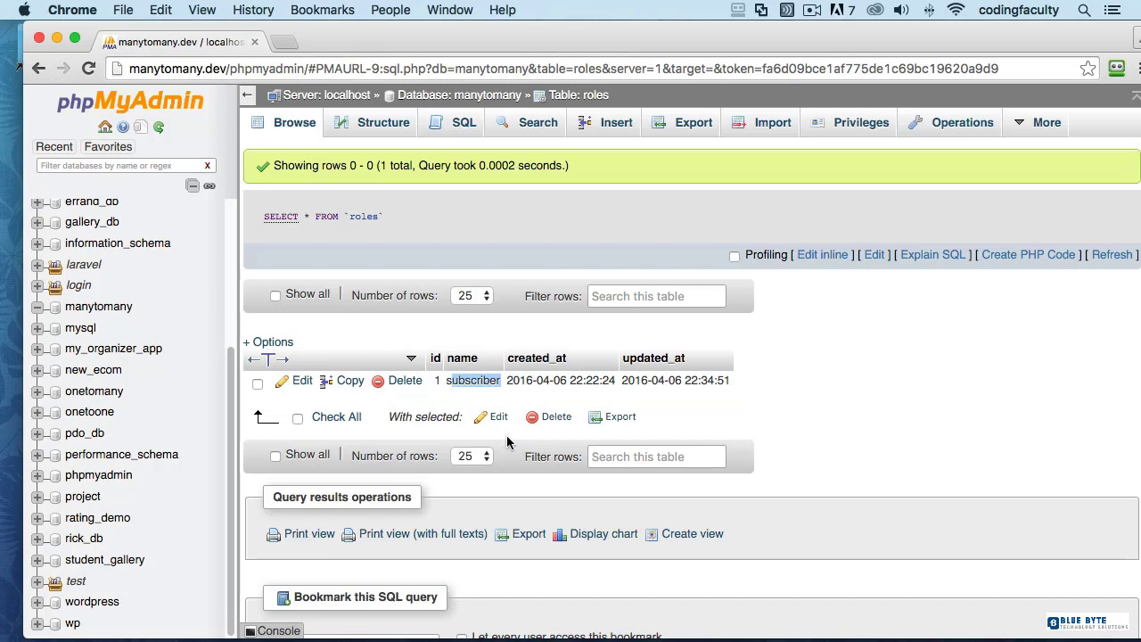
{"action": "mouse_move", "coordinate": [553, 45]}
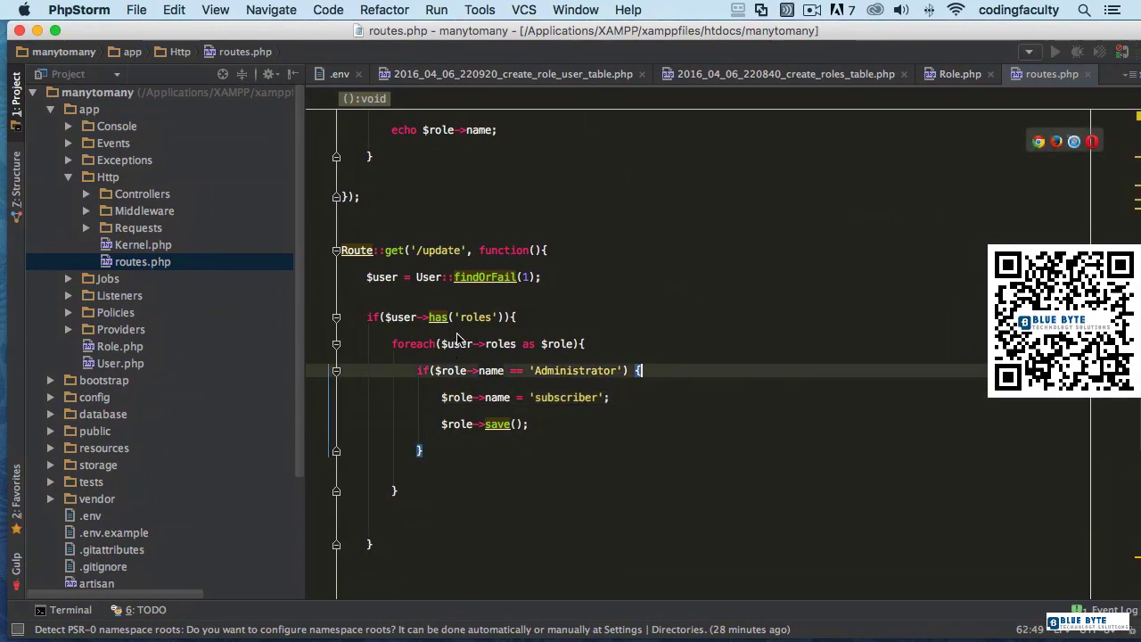
{"action": "mouse_move", "coordinate": [722, 561]}
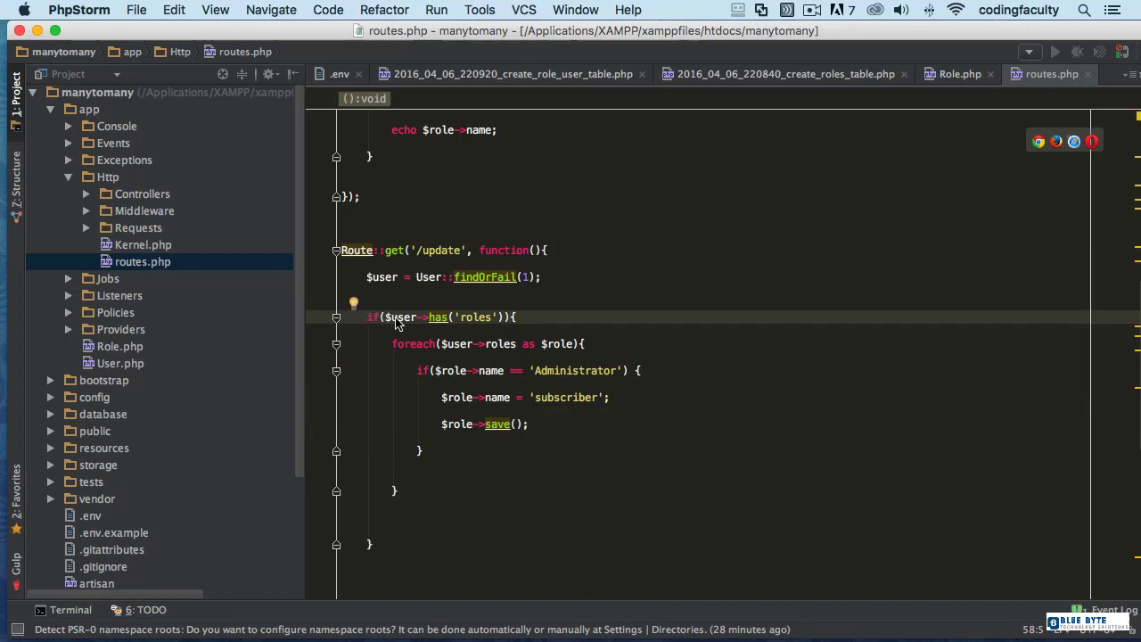
{"action": "mouse_move", "coordinate": [447, 384]}
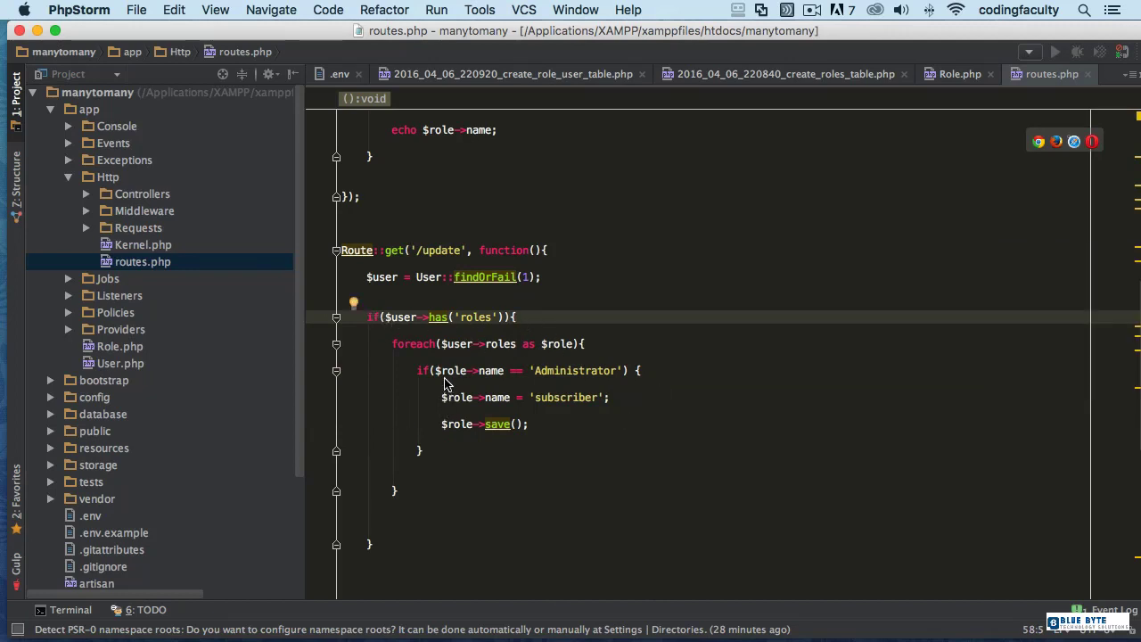
{"action": "mouse_move", "coordinate": [507, 374]}
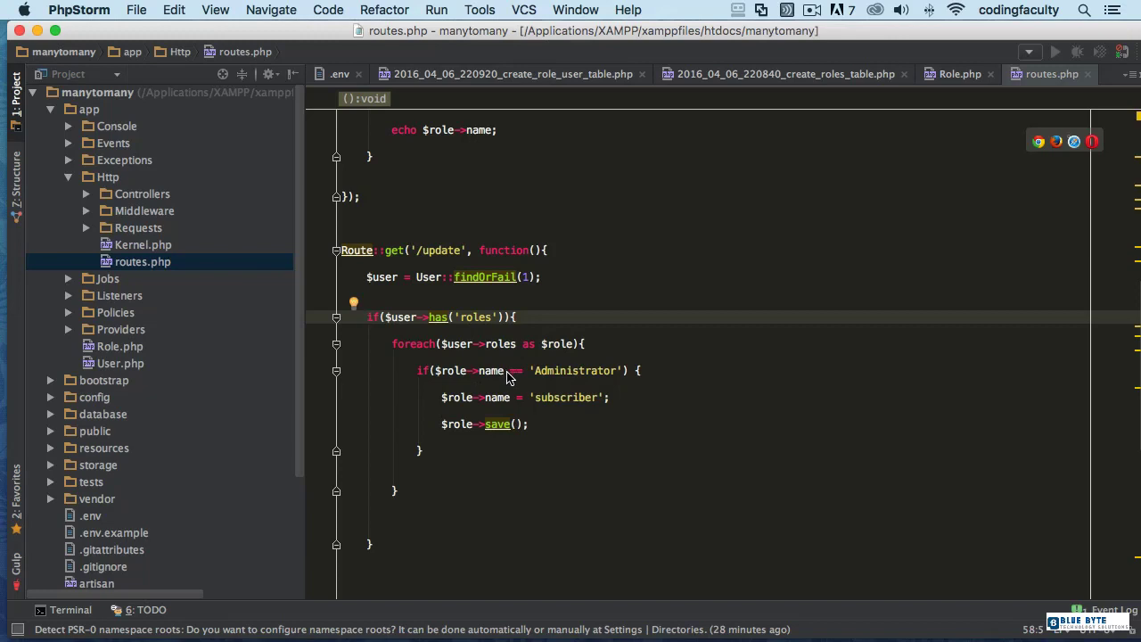
{"action": "mouse_move", "coordinate": [544, 474]}
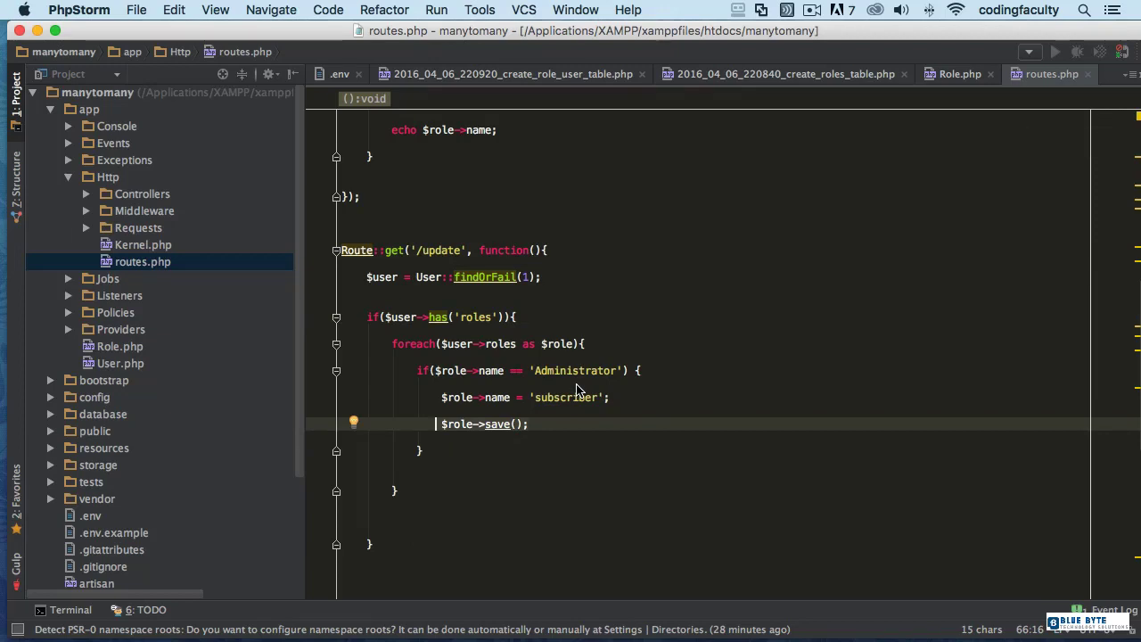
{"action": "mouse_move", "coordinate": [809, 371]}
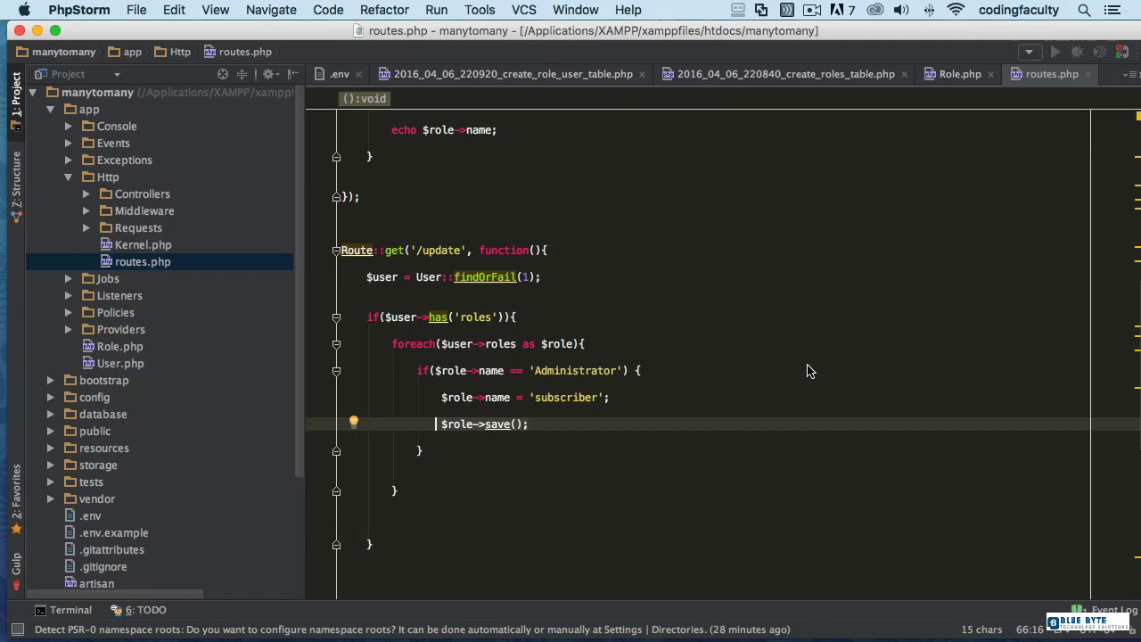